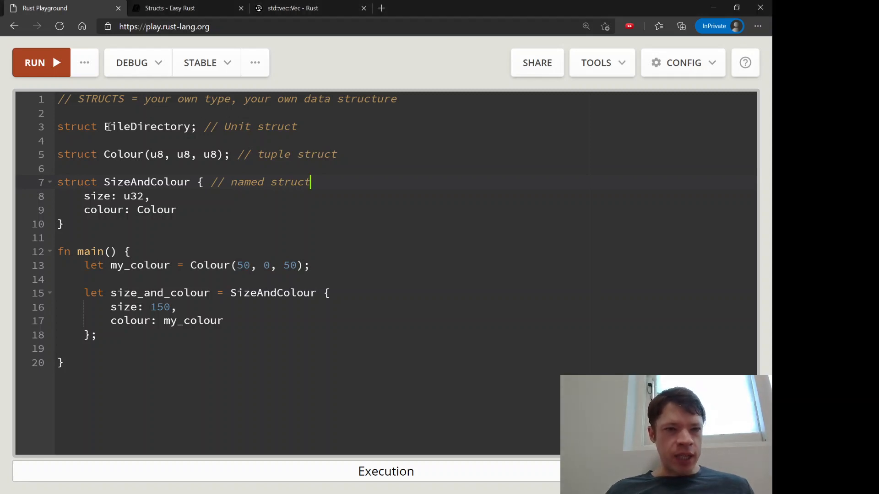
# Review the FileDirectory unit struct and the SizeAndColour struct definition
pyautogui.click(223, 127)
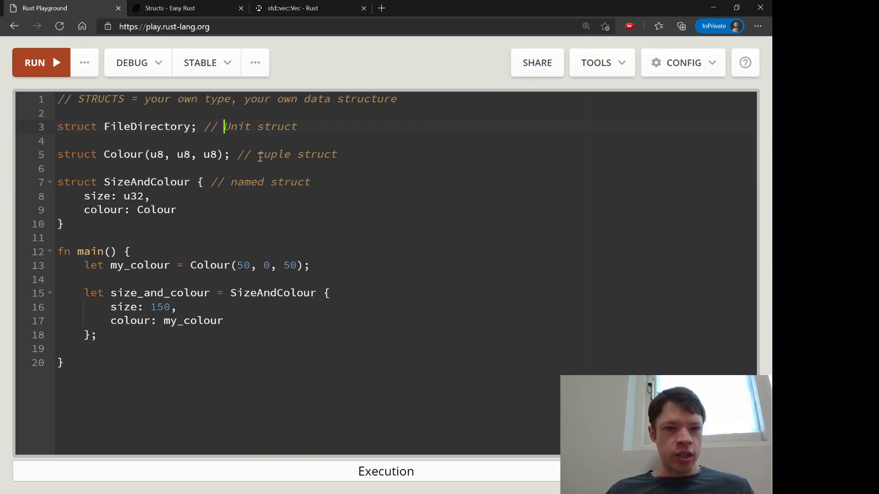
pyautogui.doubleClick(269, 182)
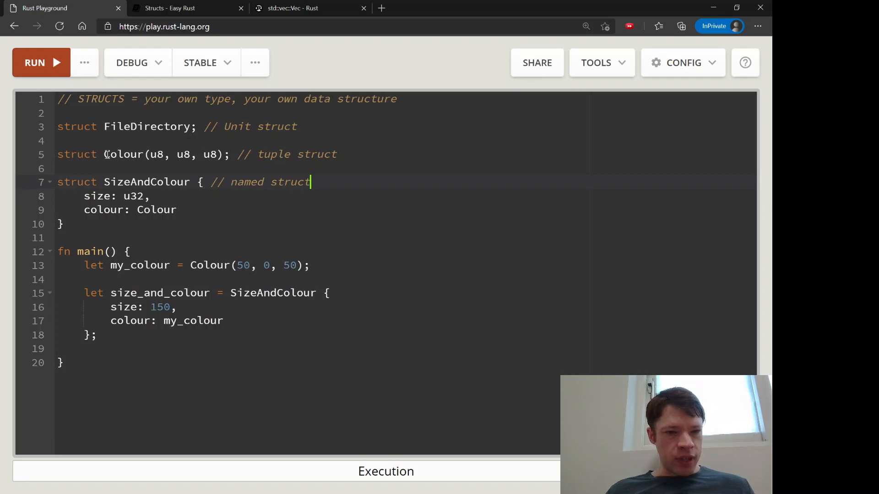
pyautogui.doubleClick(147, 181)
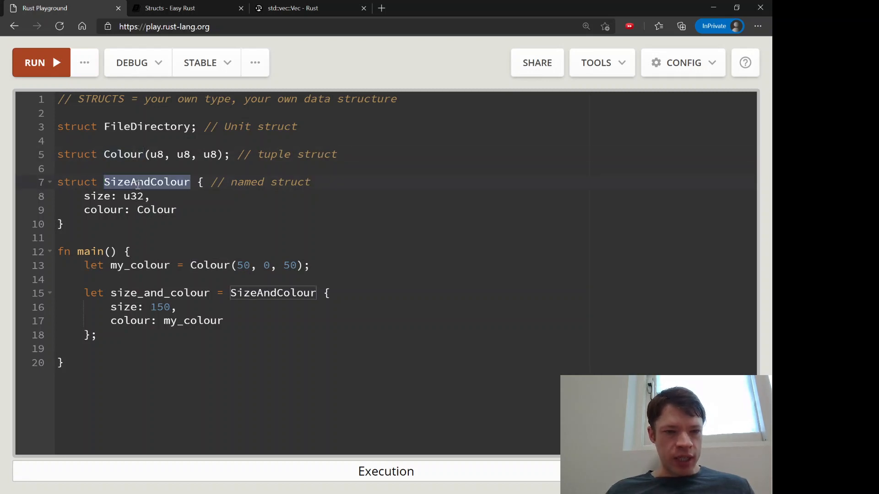
pyautogui.doubleClick(156, 209)
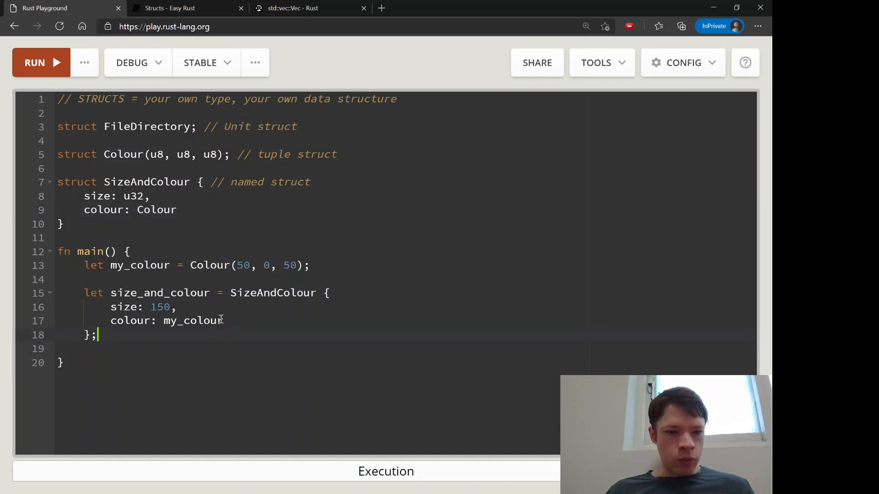
pyautogui.moveTo(184, 210)
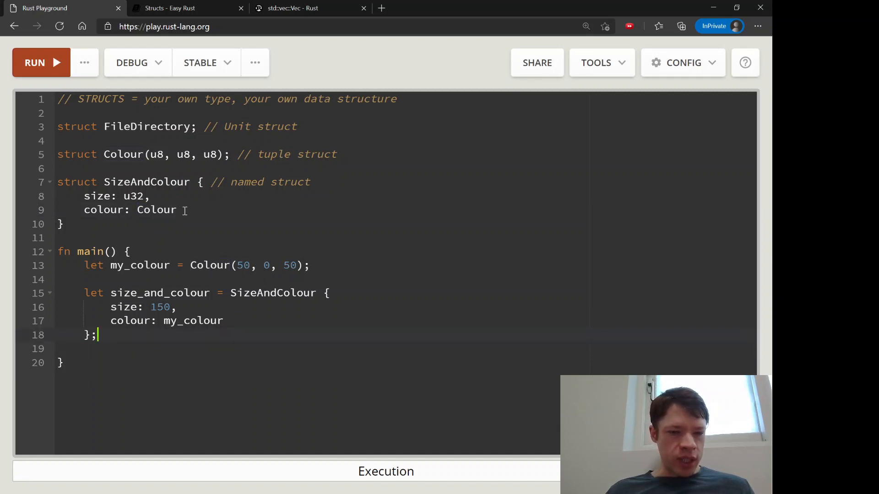
# Add a trailing comma after colour: my_colour on line 17
pyautogui.click(177, 308)
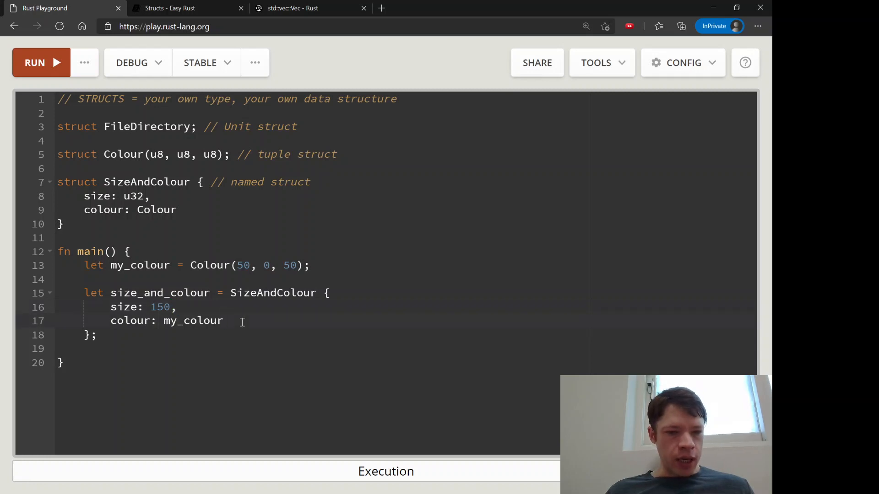
pyautogui.write(',')
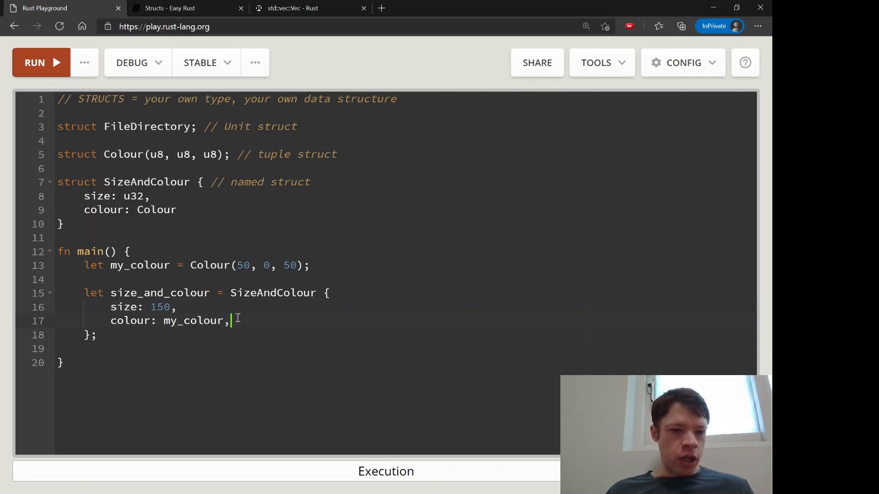
# Run the program and dismiss the compiler output
pyautogui.click(35, 62)
pyautogui.write(', // trailing comma')
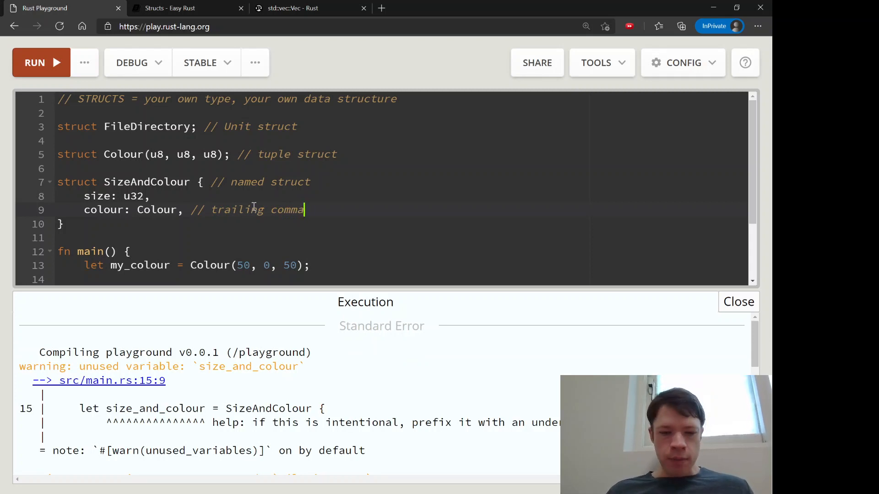
pyautogui.scroll(-3)
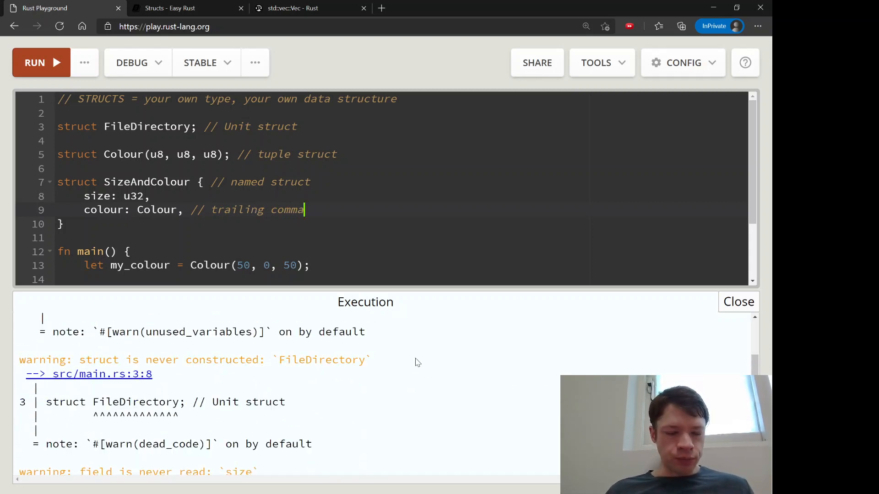
pyautogui.click(739, 301)
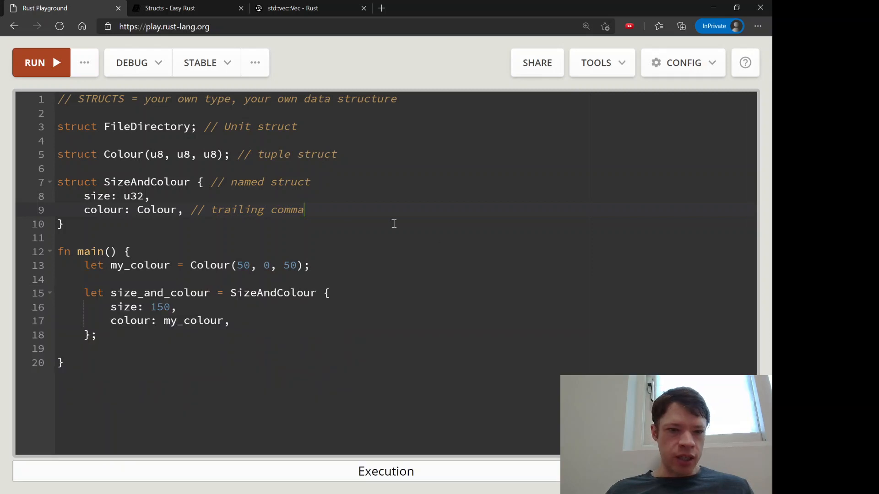
# Rewrite the colour: Colour field in the struct and undo the field reordering
pyautogui.click(184, 209)
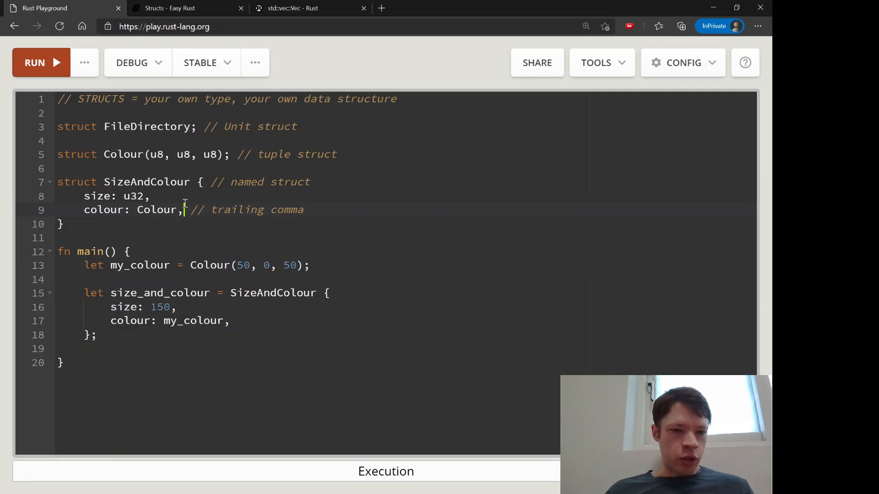
pyautogui.press('Backspace')
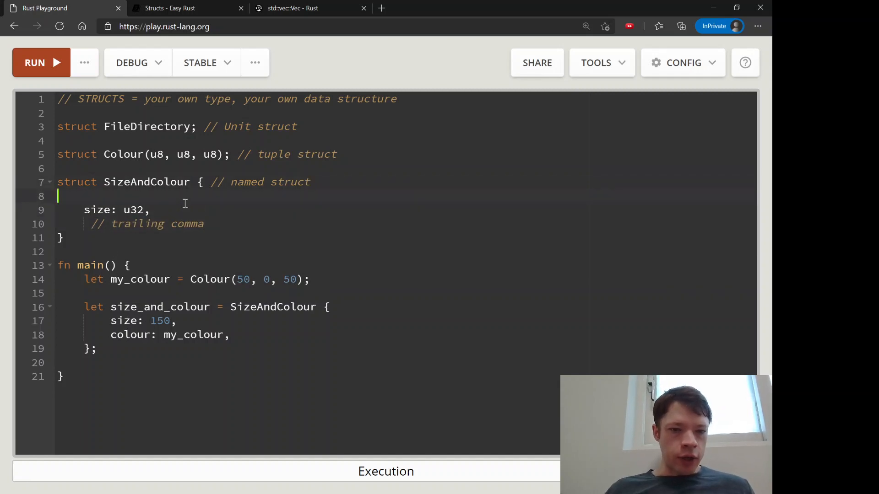
pyautogui.write('colour: Colour')
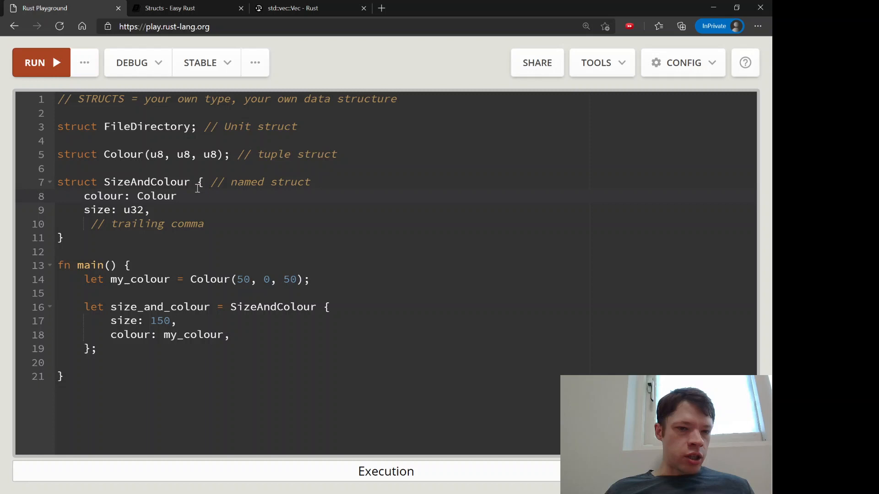
pyautogui.click(178, 196)
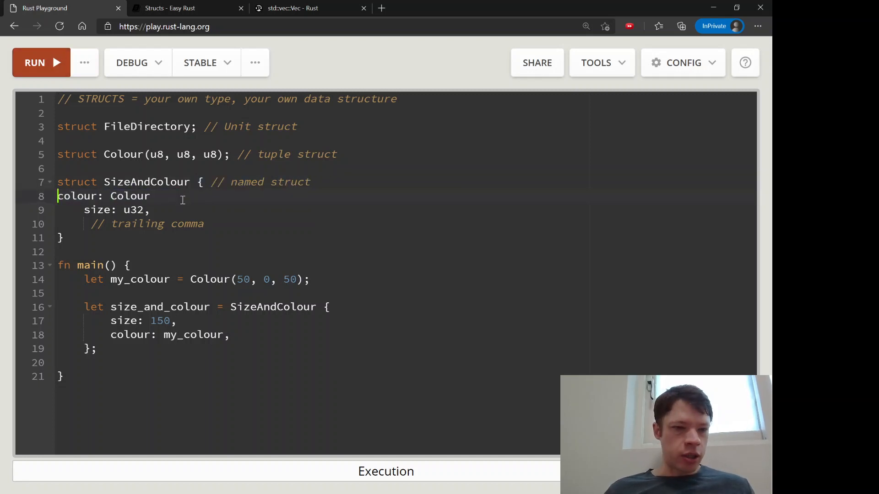
pyautogui.press('Delete')
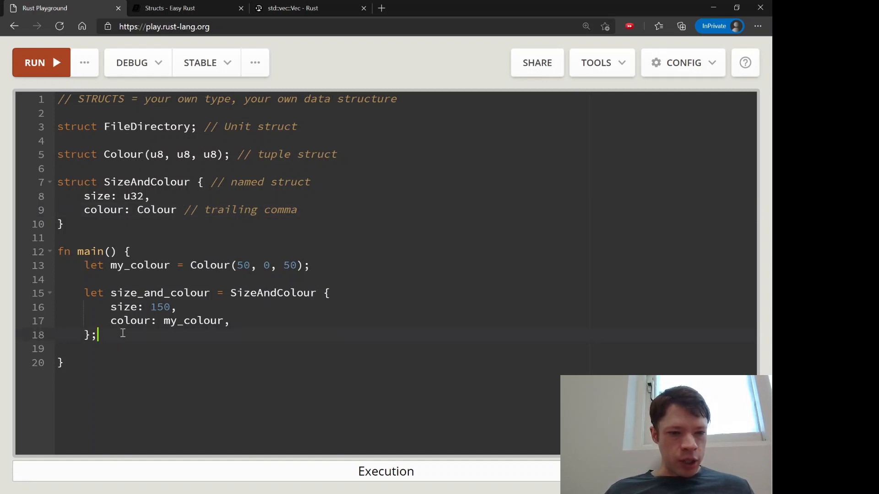
# Add println!("{:?}", size_and_colour); as the last line of main
pyautogui.write('print')
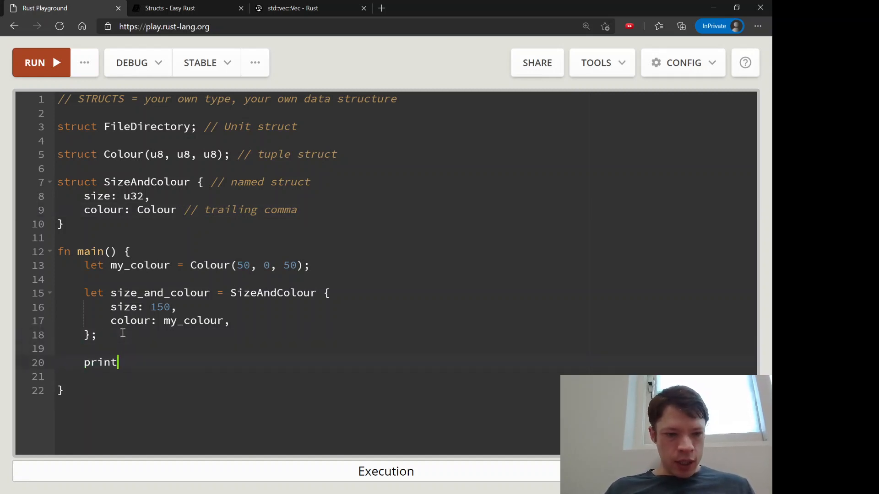
pyautogui.write('ln!(')
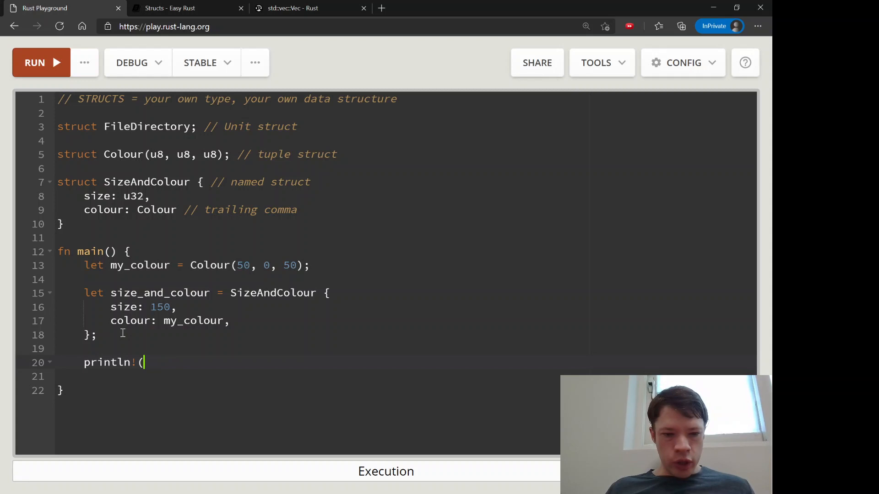
pyautogui.write('"')
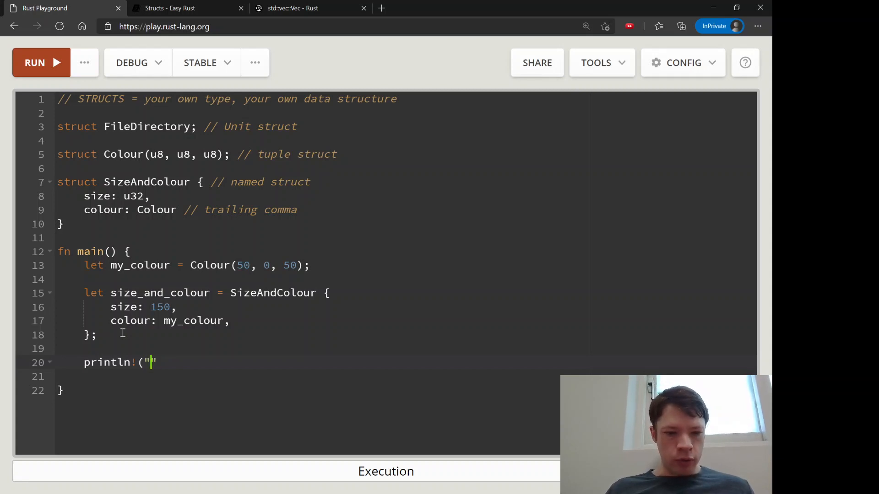
pyautogui.write('{:?}')
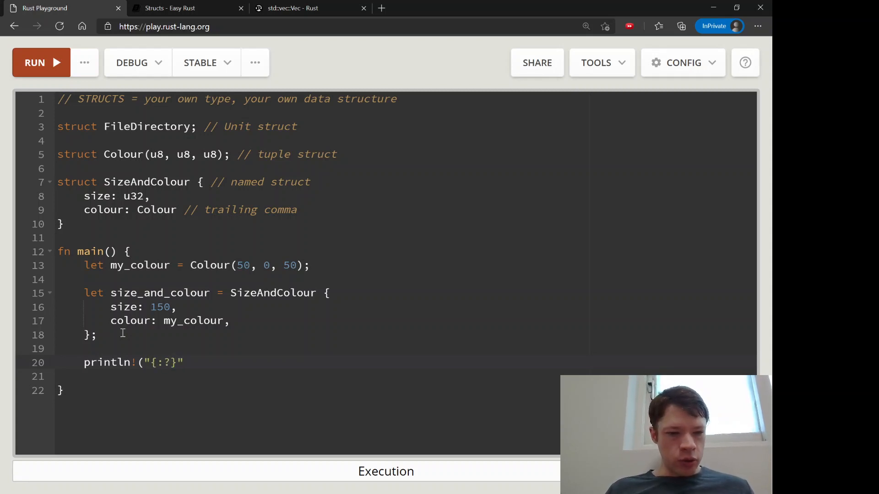
pyautogui.write(', size_and')
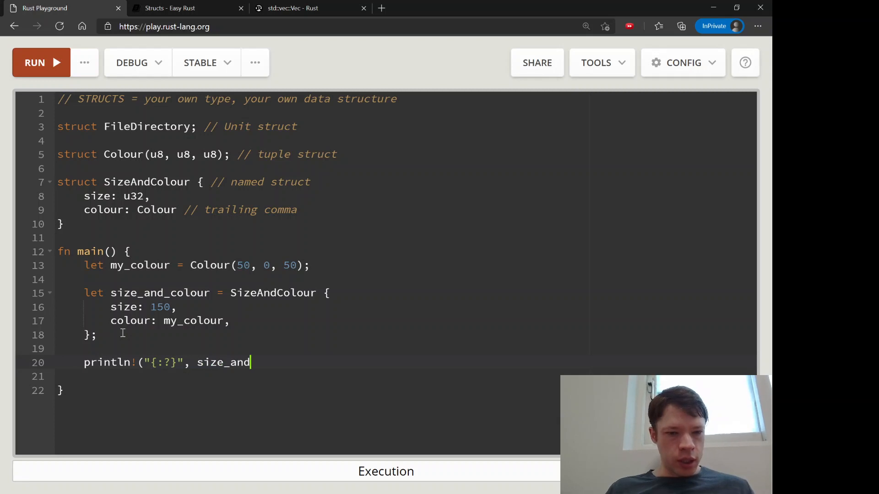
pyautogui.write('_colour);')
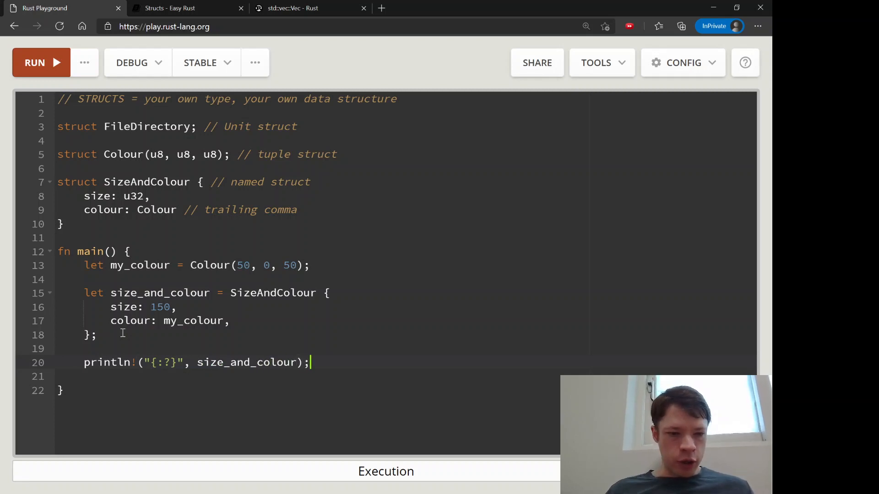
# Run the program to get error E0277 that SizeAndColour doesn't implement Debug, then go to the Vec docs
pyautogui.click(35, 62)
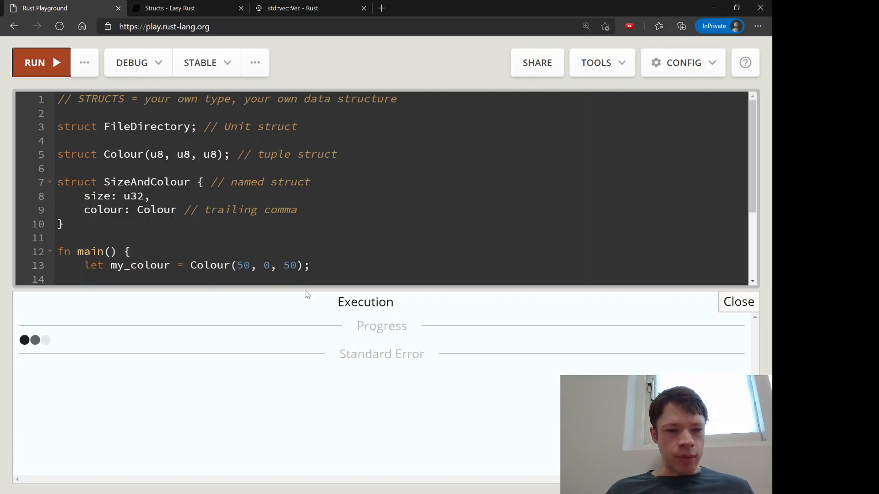
pyautogui.scroll(-3)
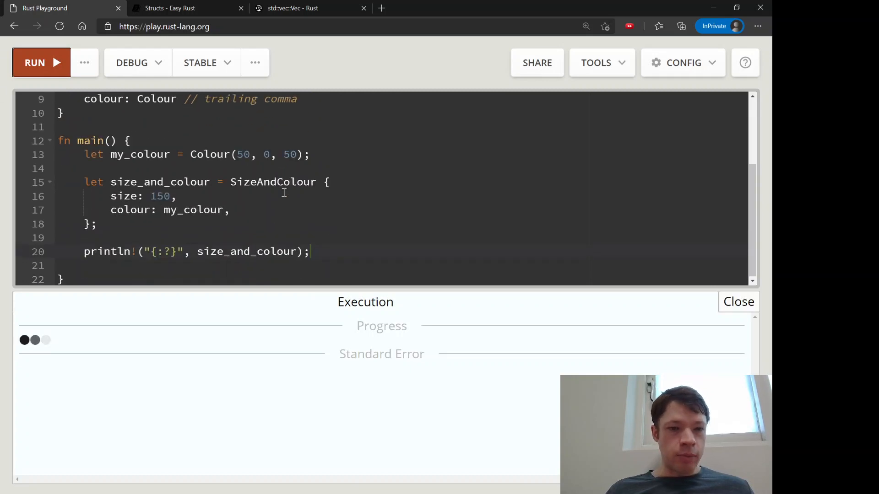
pyautogui.click(35, 63)
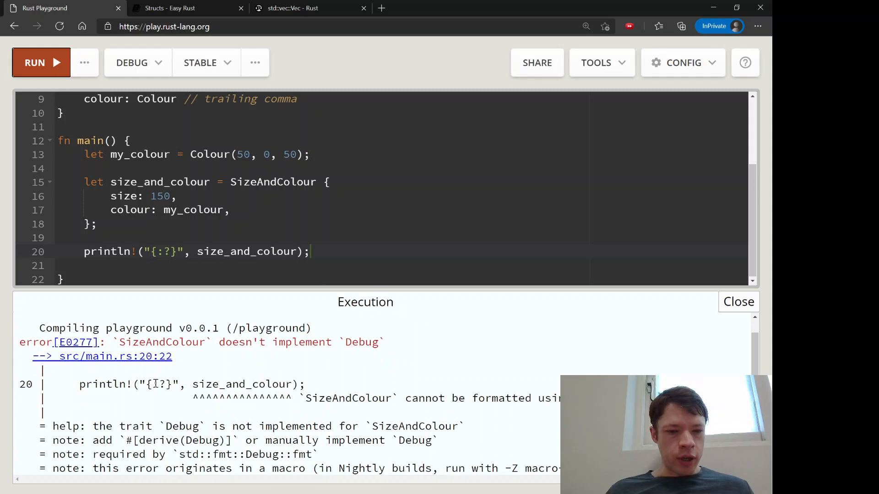
pyautogui.moveTo(153, 297)
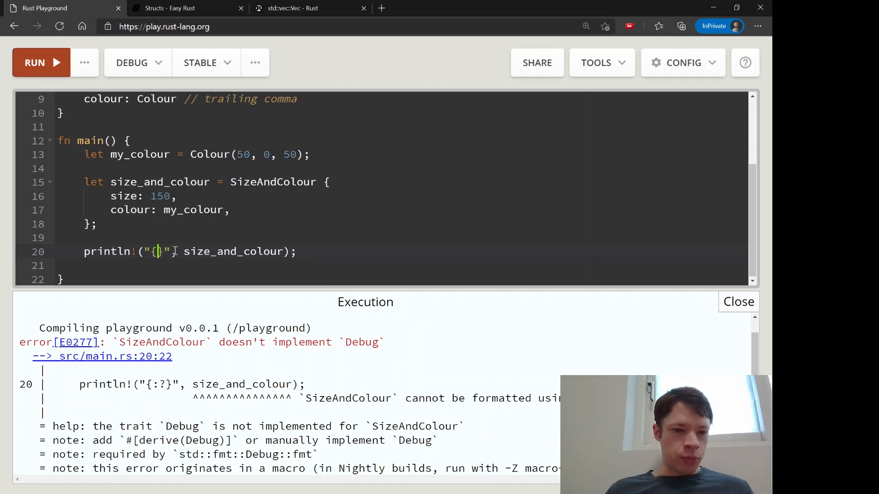
pyautogui.write(':?')
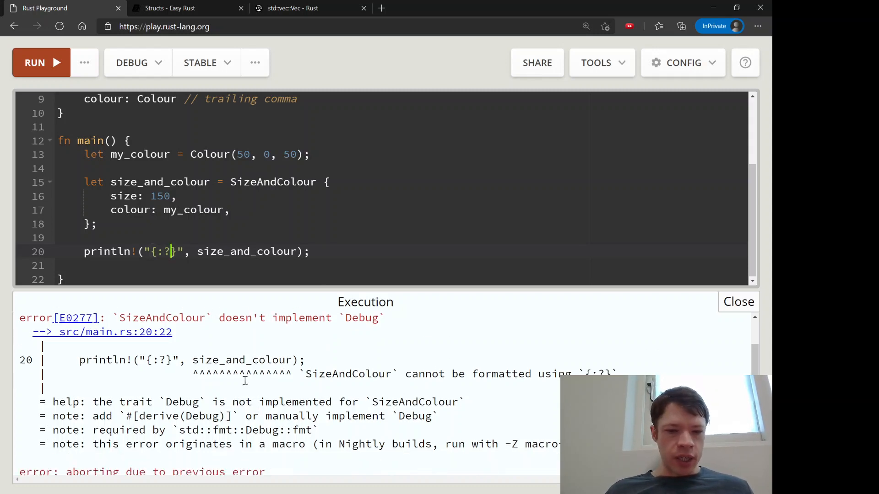
pyautogui.moveTo(223, 315)
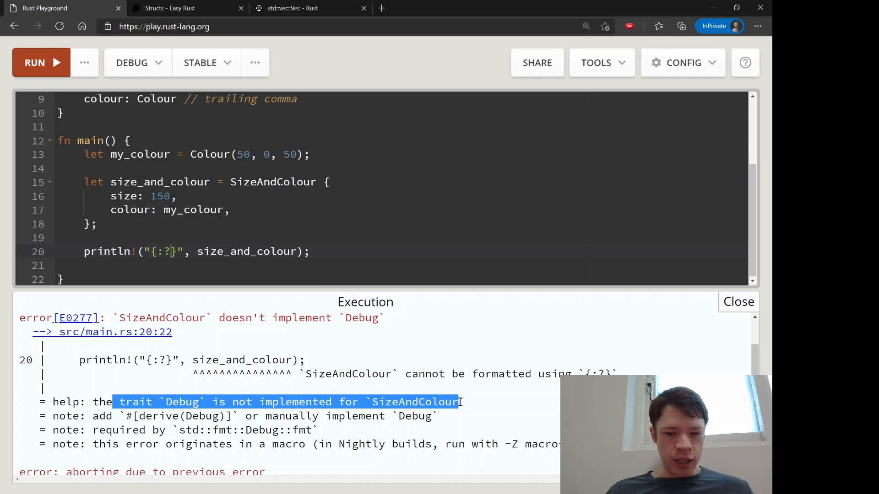
pyautogui.click(291, 8)
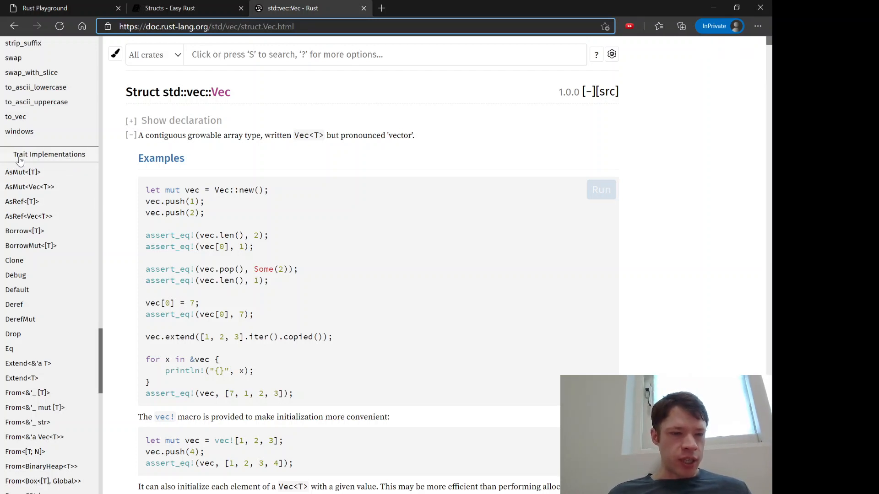
pyautogui.moveTo(56, 161)
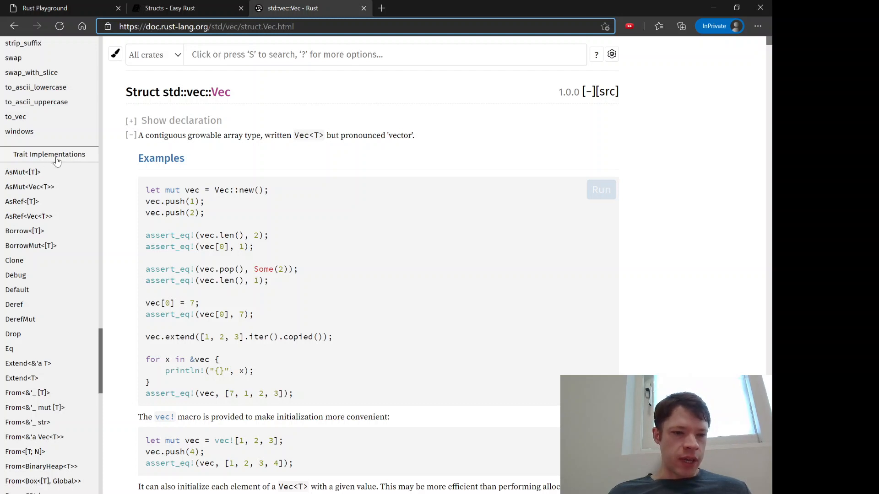
pyautogui.moveTo(14, 272)
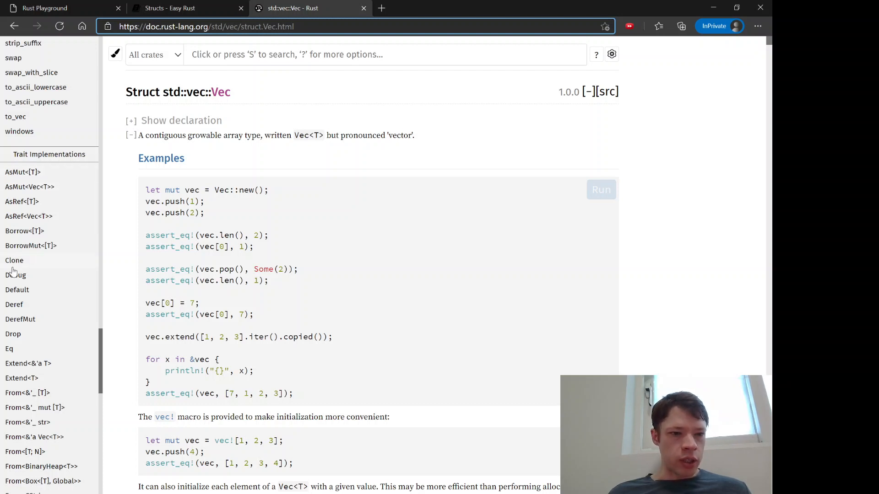
pyautogui.moveTo(27, 297)
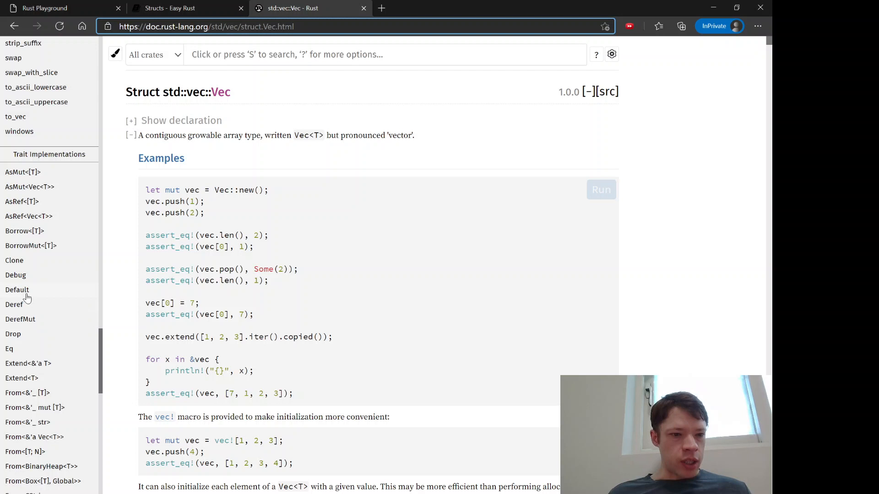
pyautogui.moveTo(10, 335)
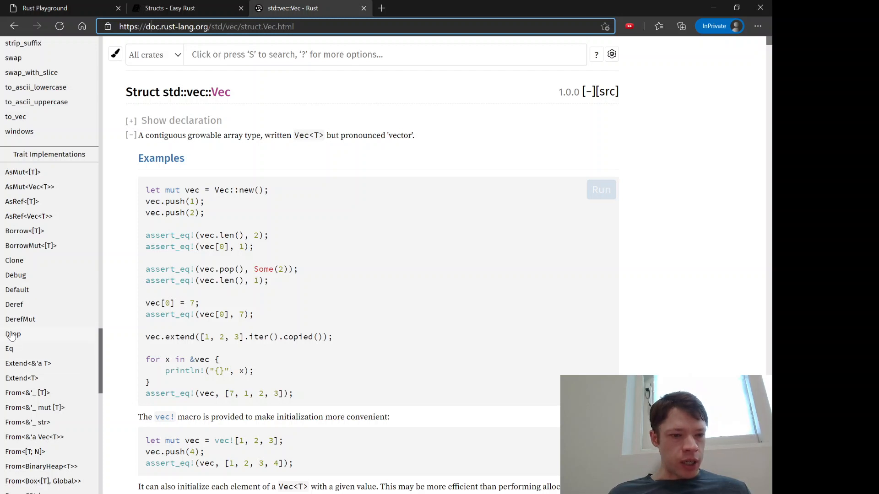
pyautogui.moveTo(26, 282)
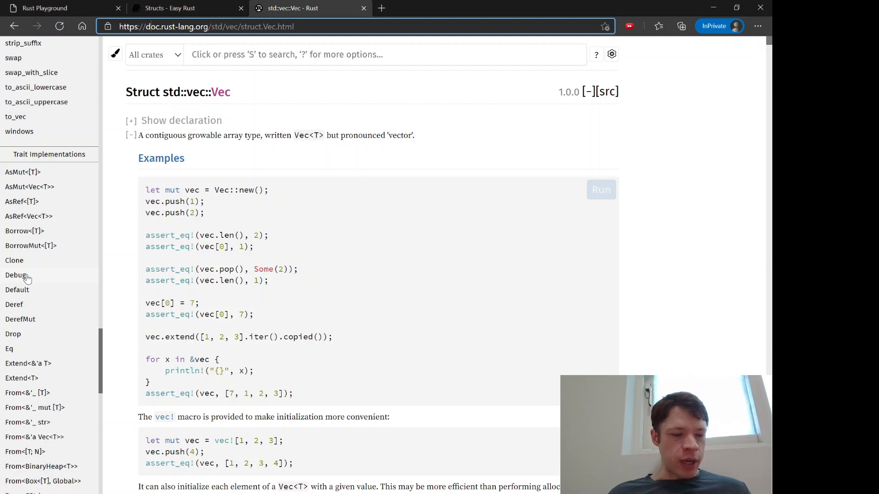
pyautogui.moveTo(66, 133)
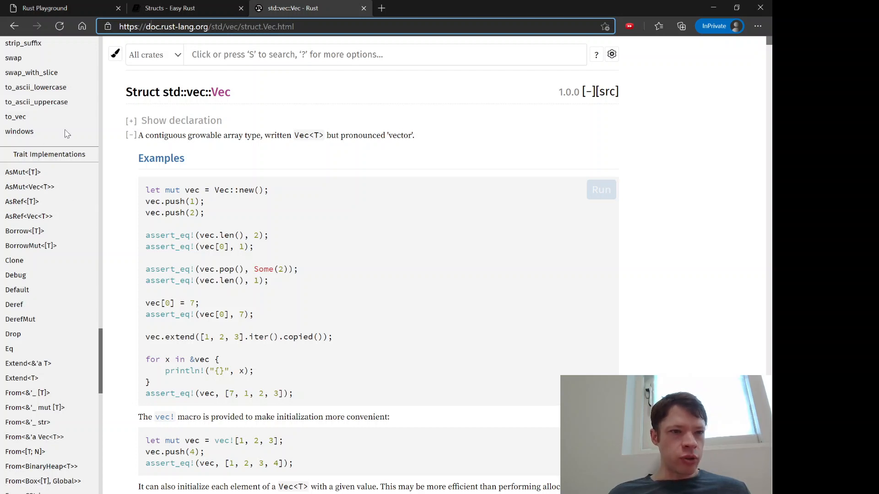
# Return from the Vec trait implementations docs to the playground showing the Debug error
pyautogui.click(55, 9)
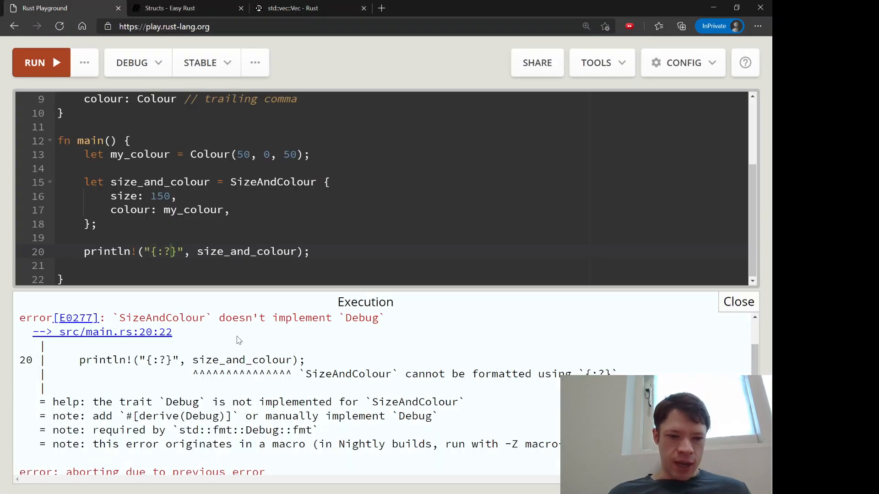
pyautogui.moveTo(136, 419)
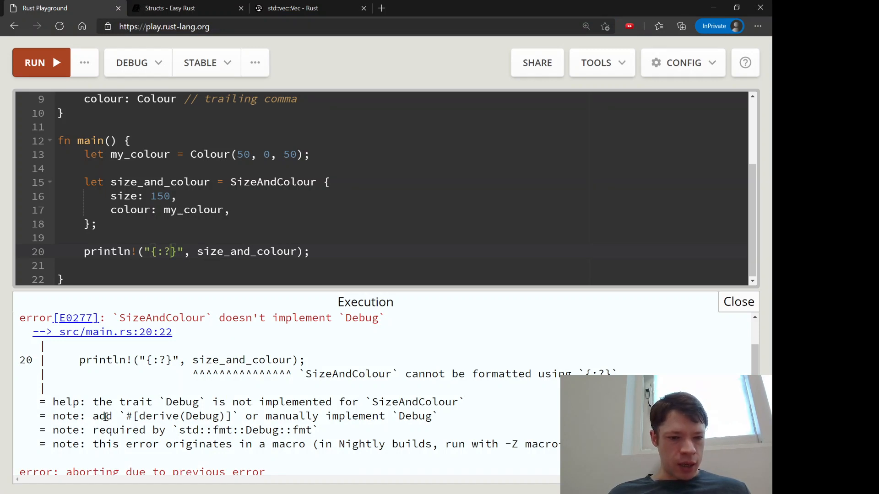
# Add #[derive(Debug)] on the line above struct SizeAndColour, following the error's suggestion
pyautogui.doubleClick(178, 416)
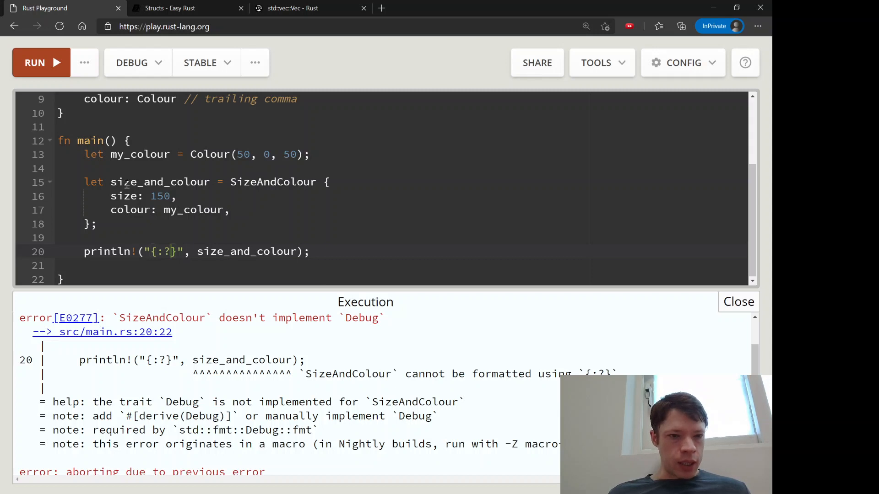
pyautogui.scroll(3)
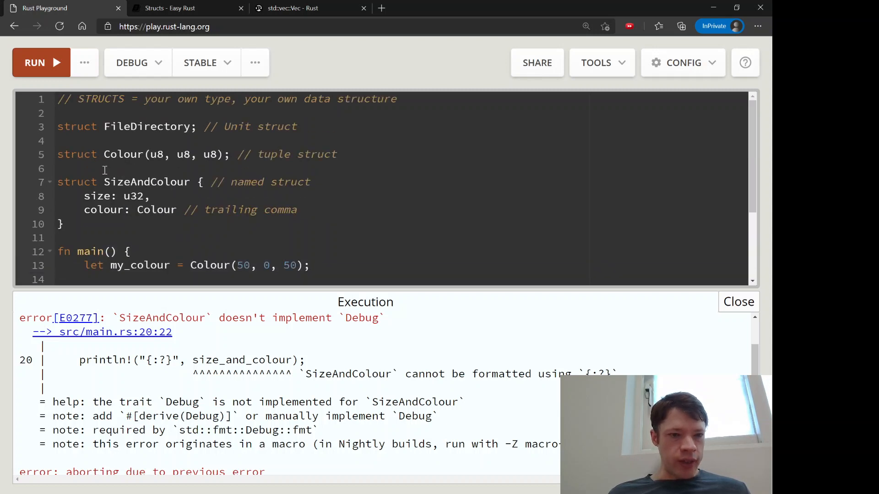
pyautogui.doubleClick(140, 415)
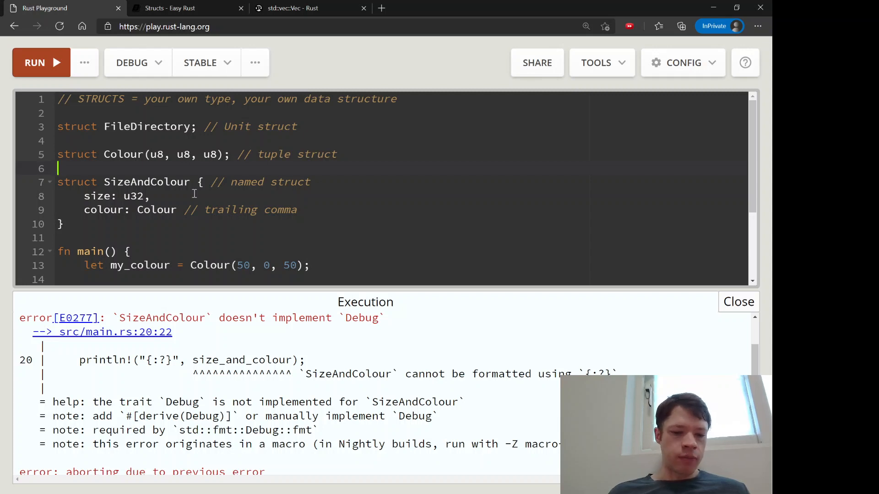
pyautogui.write('#[d')
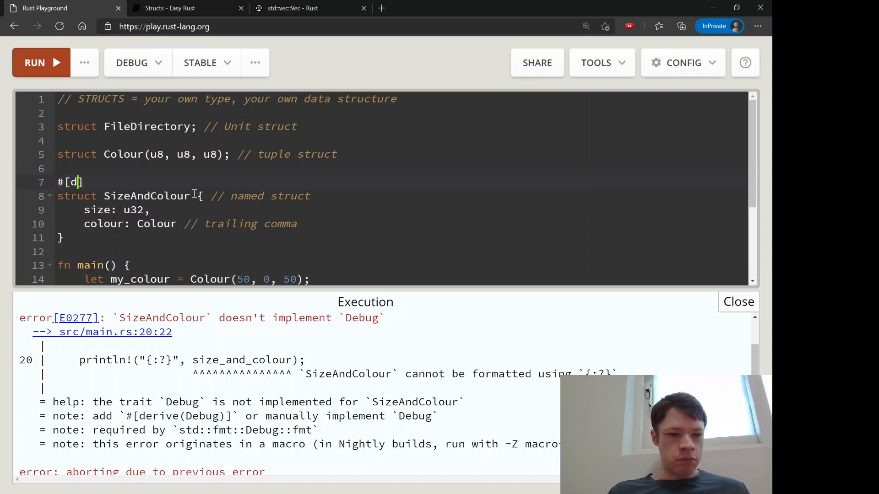
pyautogui.write('erive(Debug)')
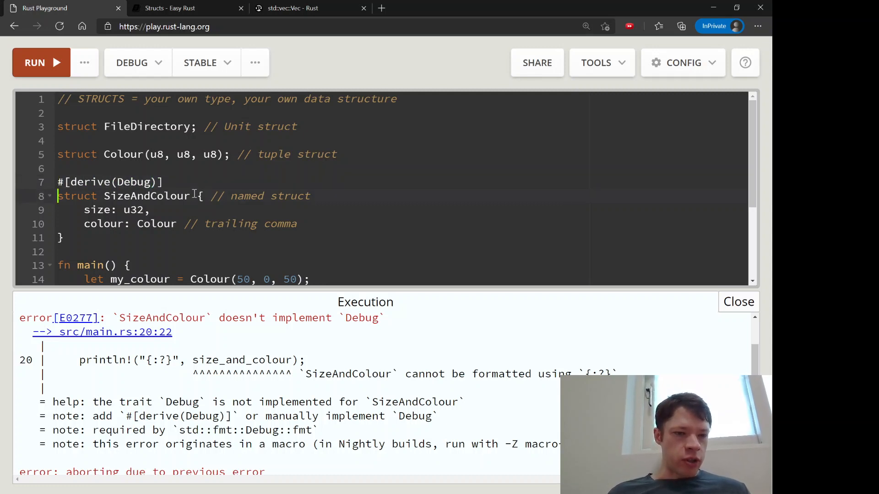
pyautogui.click(165, 182)
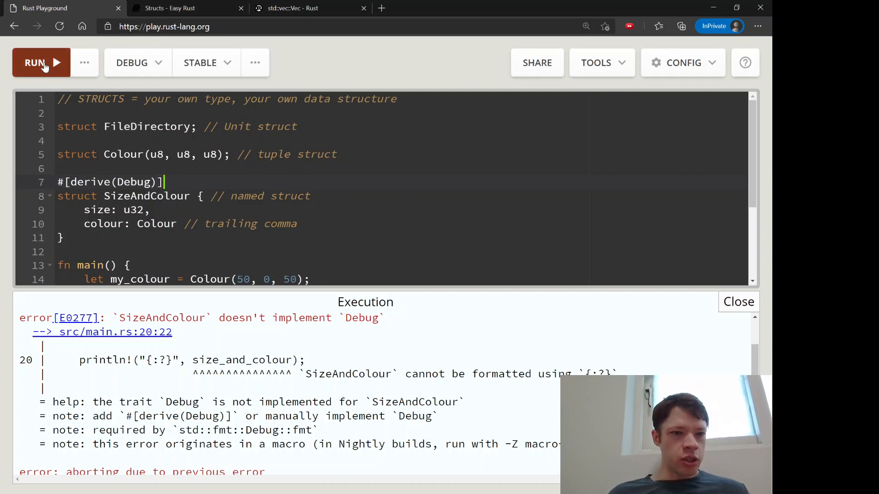
# Rerun the updated program and select the playground page address
pyautogui.click(41, 62)
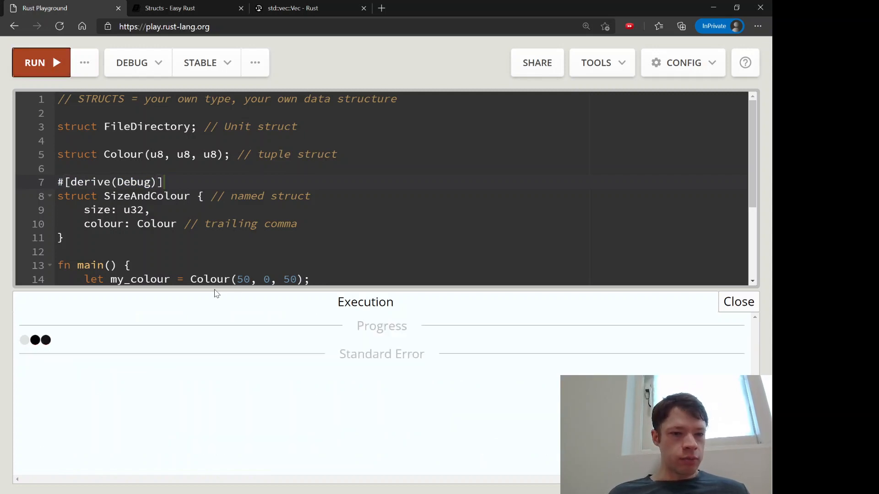
pyautogui.scroll(-3)
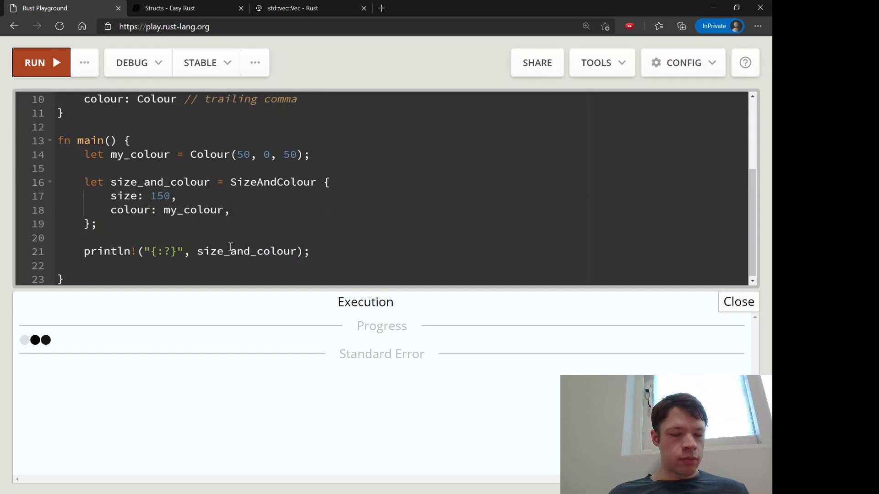
pyautogui.moveTo(173, 371)
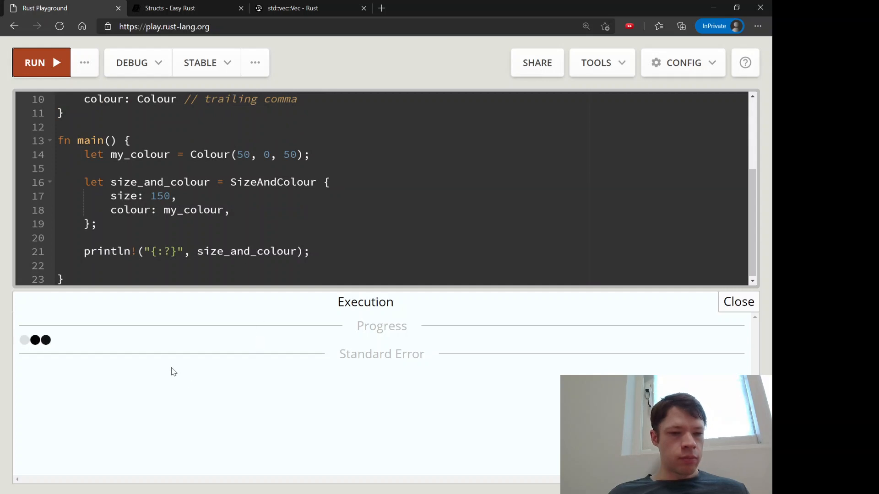
pyautogui.moveTo(268, 350)
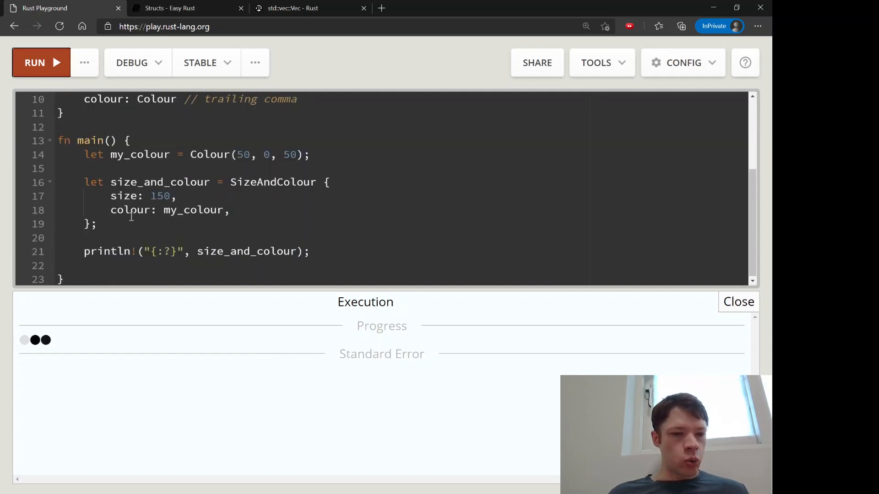
pyautogui.scroll(3)
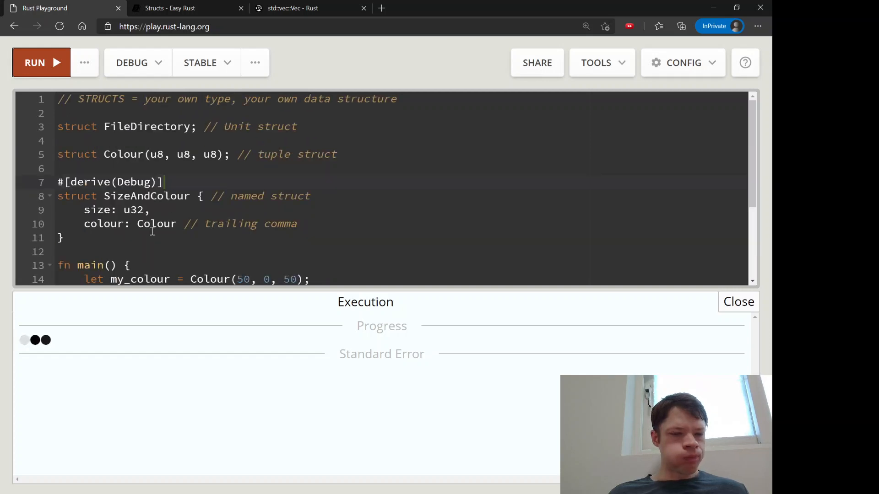
pyautogui.moveTo(53, 63)
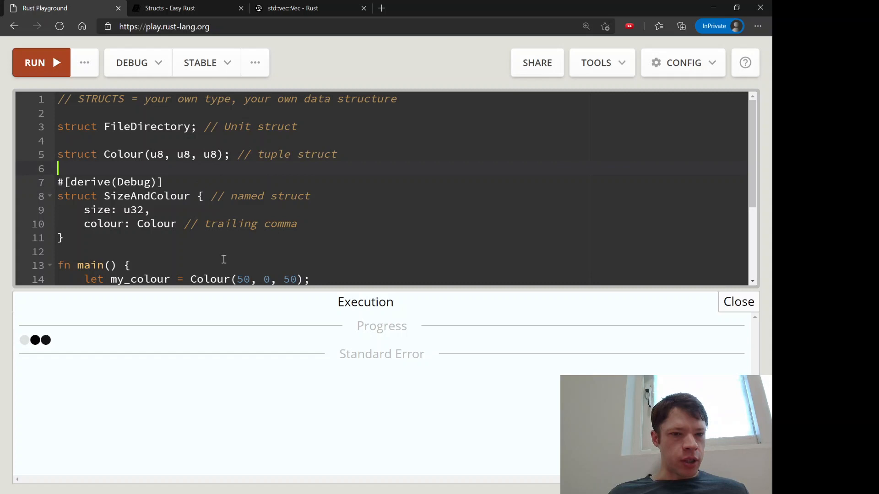
pyautogui.click(164, 26)
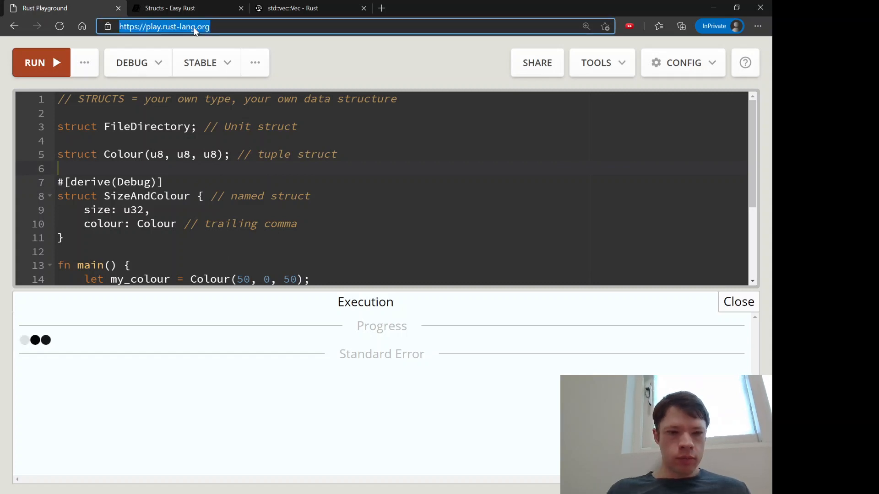
# Switch tabs and back to reveal the new E0277 error: Colour doesn't implement Debug
pyautogui.click(382, 8)
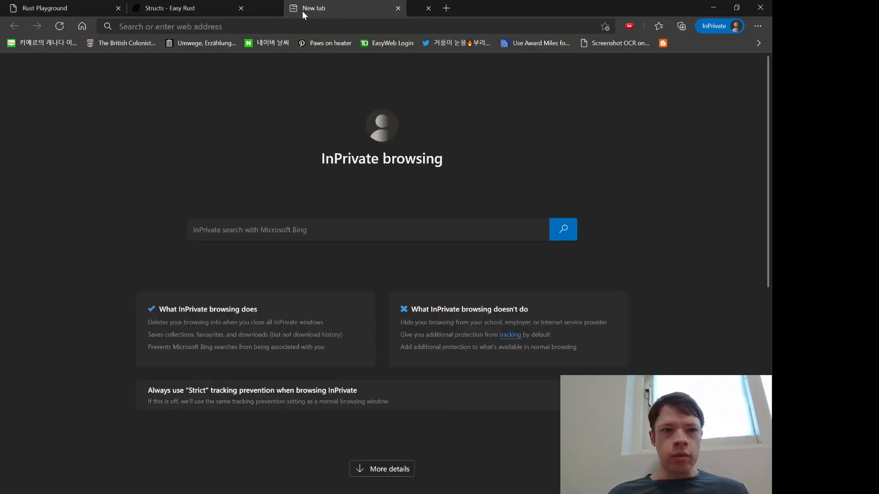
pyautogui.click(61, 8)
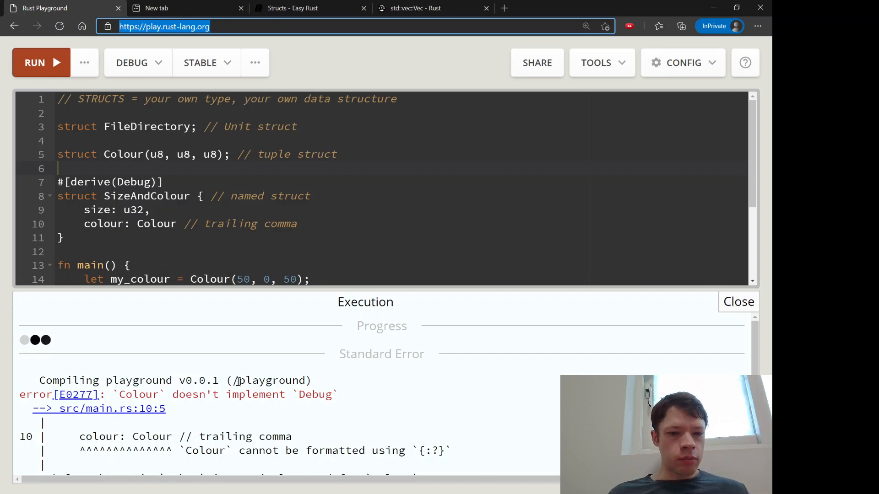
pyautogui.scroll(-3)
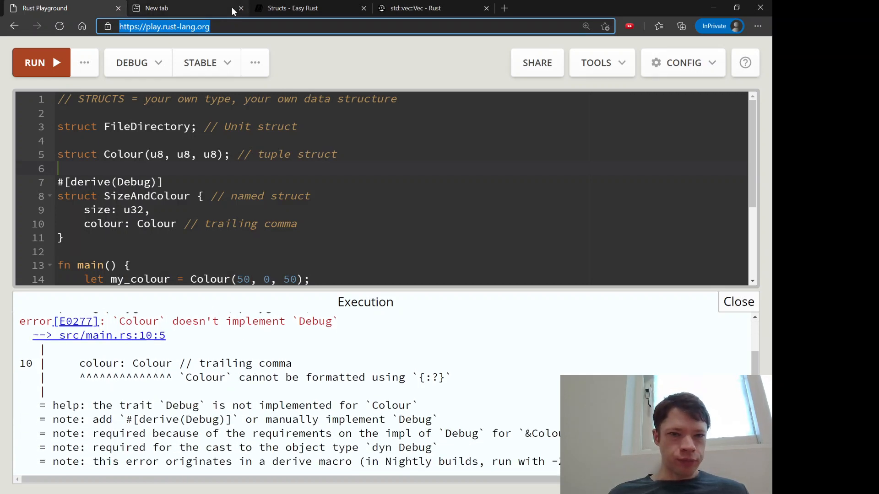
pyautogui.click(241, 9)
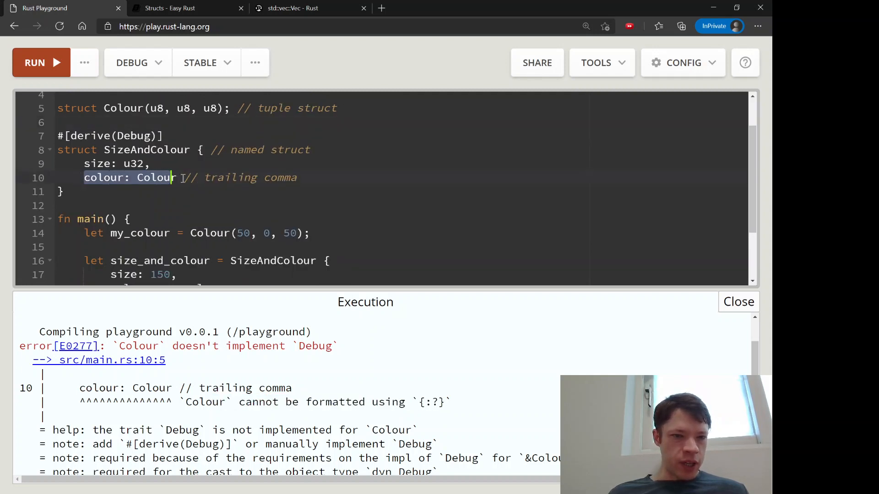
# With Colour deriving Debug, run and confirm the output SizeAndColour { size: 150, colour: Colour(50, 0, 50) }
pyautogui.scroll(3)
pyautogui.write('#[derive(D)]')
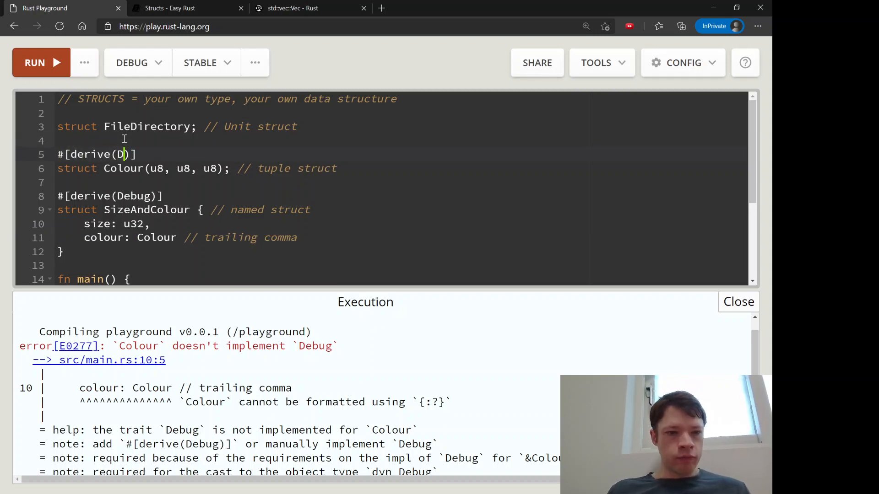
pyautogui.click(41, 62)
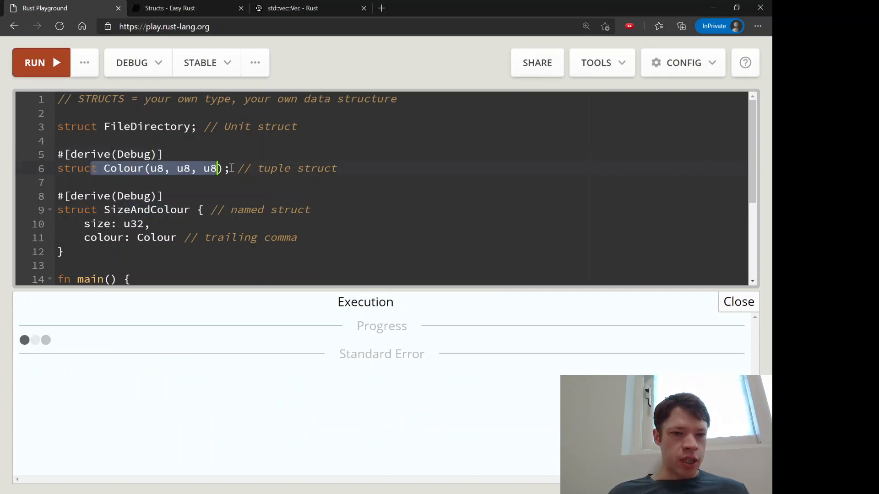
pyautogui.click(34, 62)
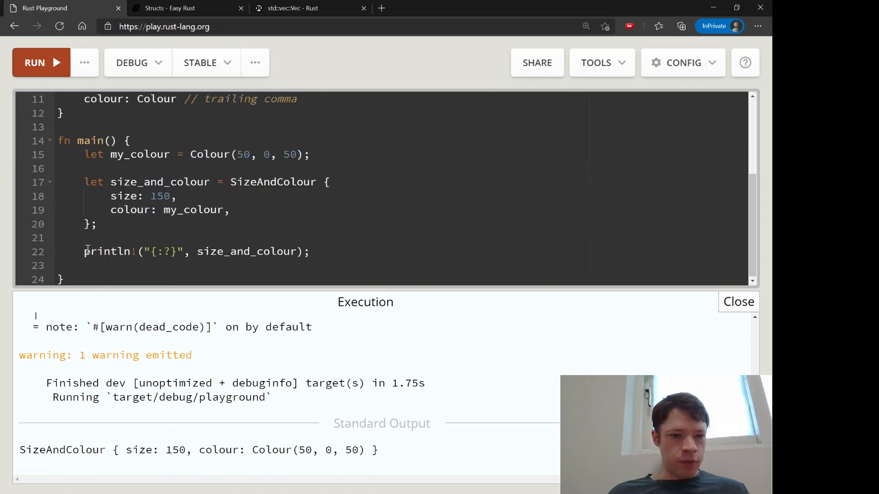
pyautogui.tripleClick(196, 251)
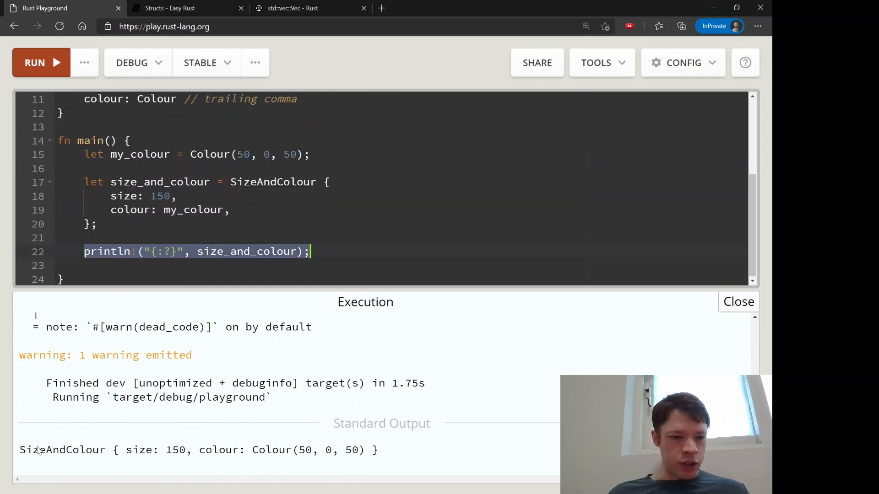
pyautogui.doubleClick(58, 451)
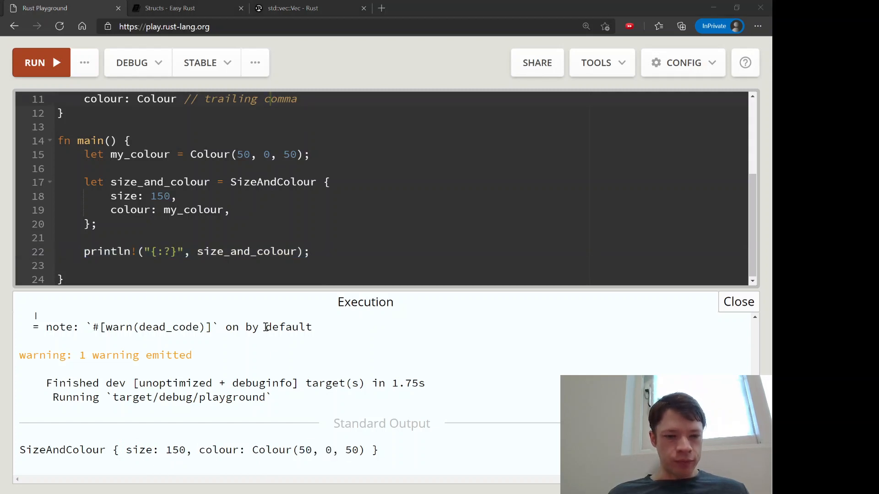
pyautogui.moveTo(228, 264)
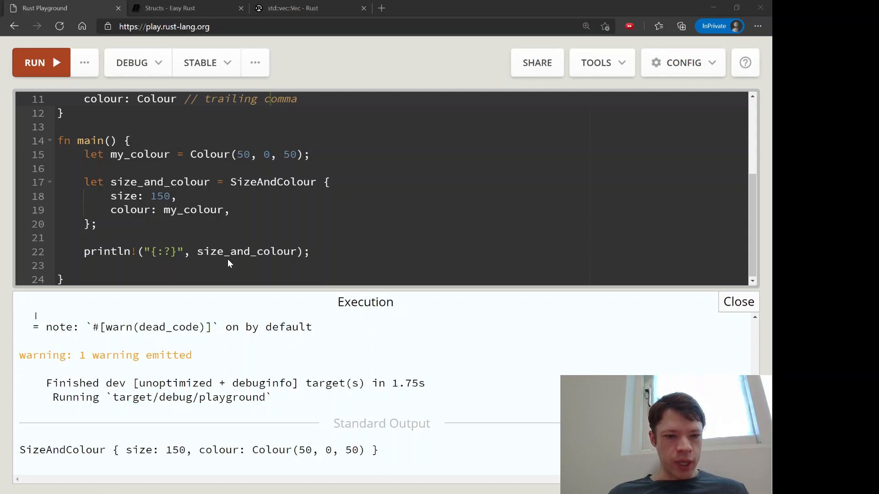
pyautogui.moveTo(243, 234)
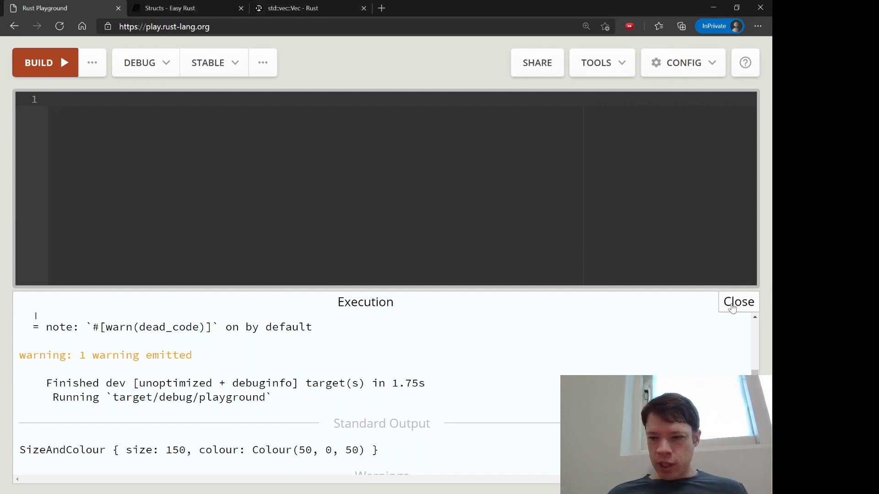
# Write struct Country with population: u32, capital: String and leader_name: String fields
pyautogui.click(738, 301)
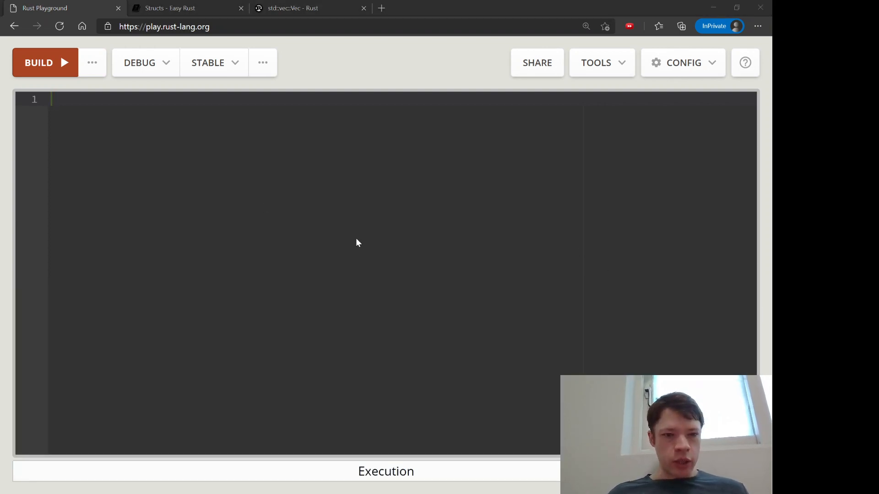
pyautogui.write('struct Country {')
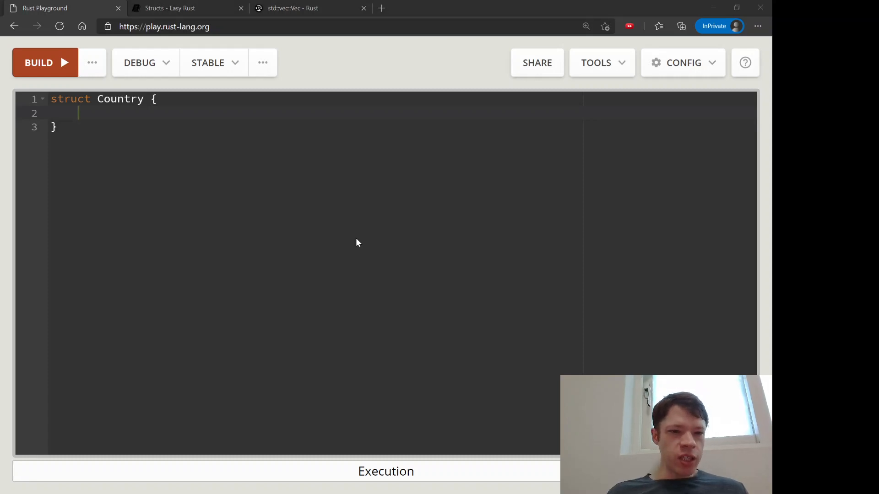
pyautogui.write('population:')
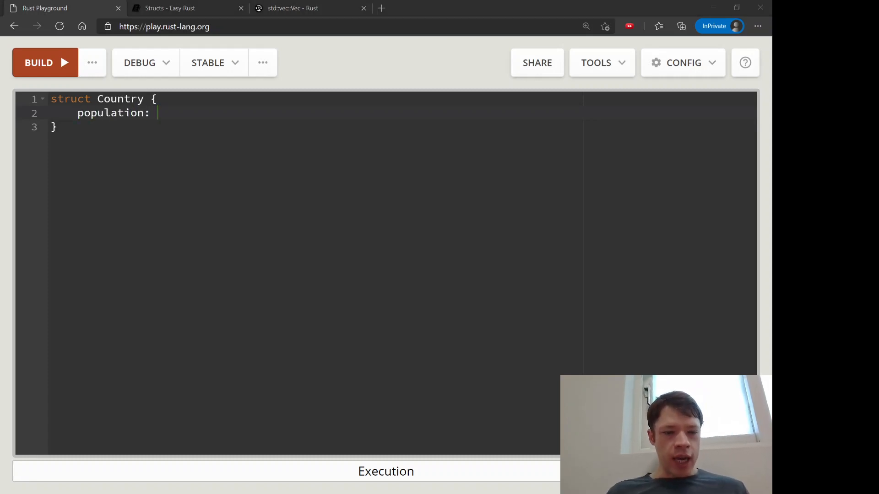
pyautogui.write('u32,')
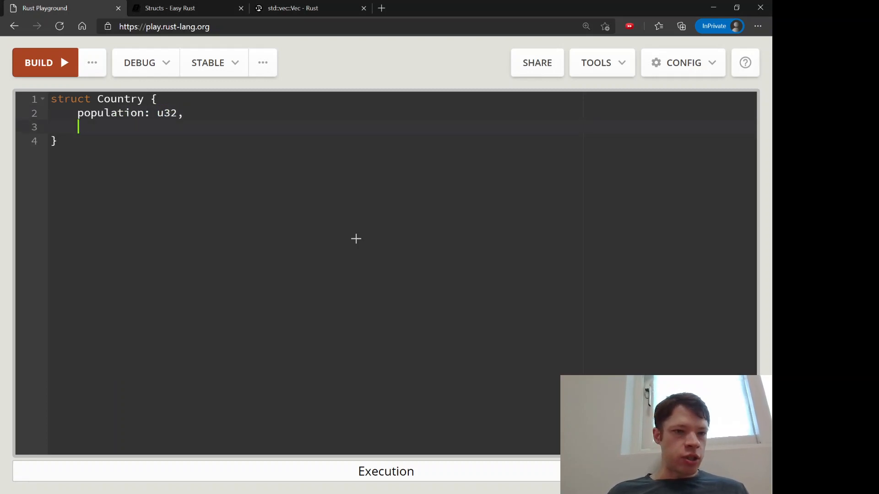
pyautogui.write('cap')
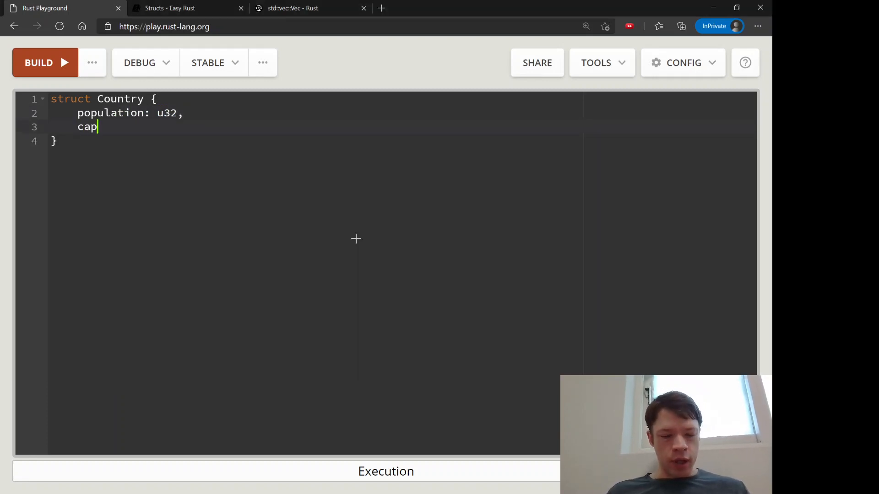
pyautogui.write('ital: S')
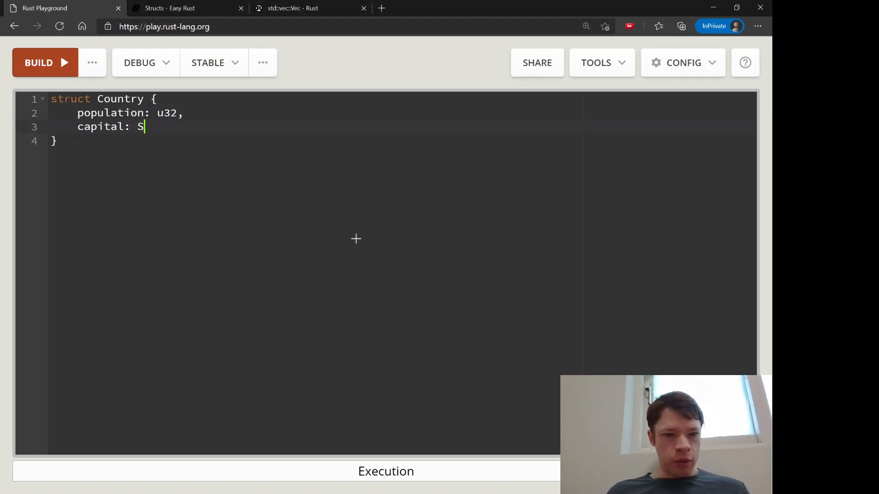
pyautogui.write('tring,')
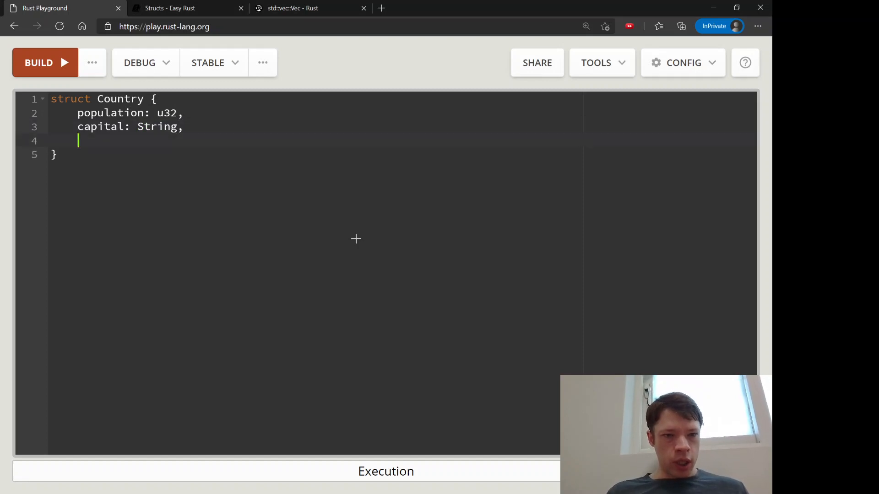
pyautogui.write('leader_')
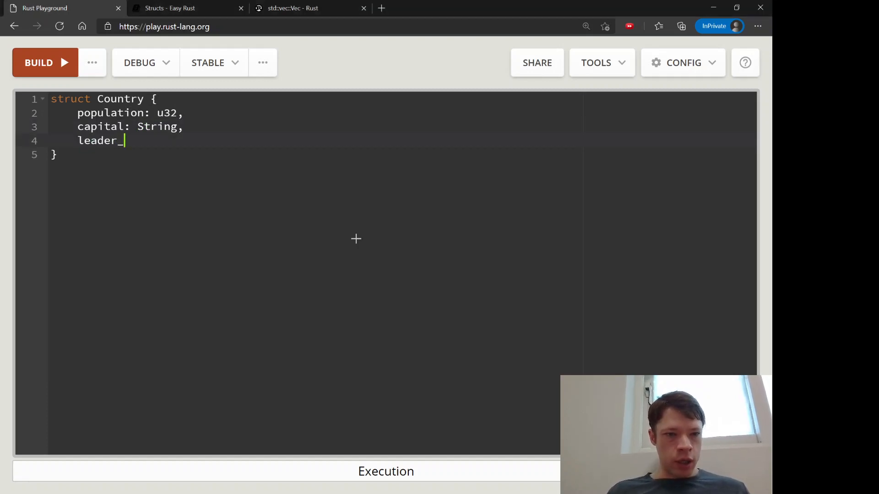
pyautogui.write('name: Stir')
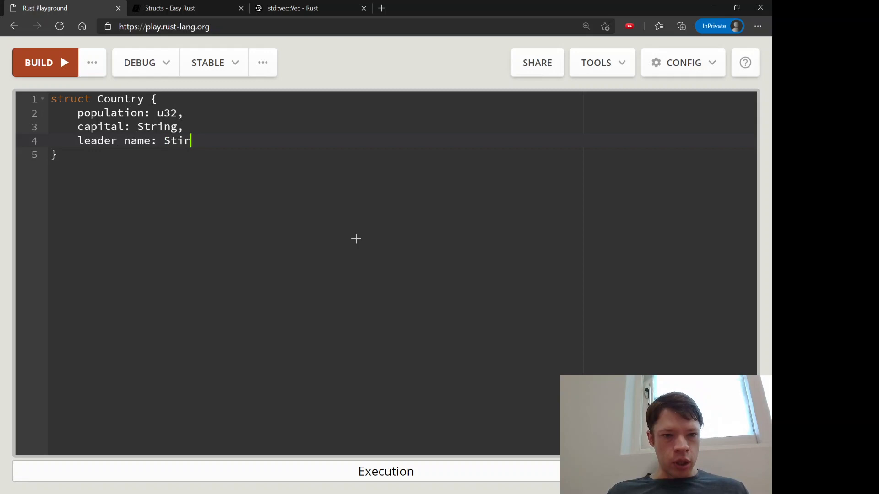
pyautogui.write('ng,')
pyautogui.write('fn main() {')
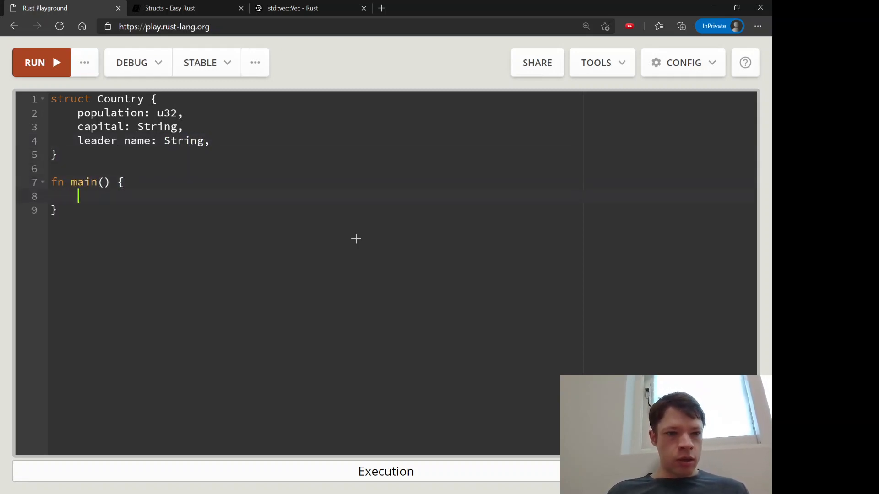
# Declare let population = 500_000; and let capital = String::from("Elista"); in main
pyautogui.write('let')
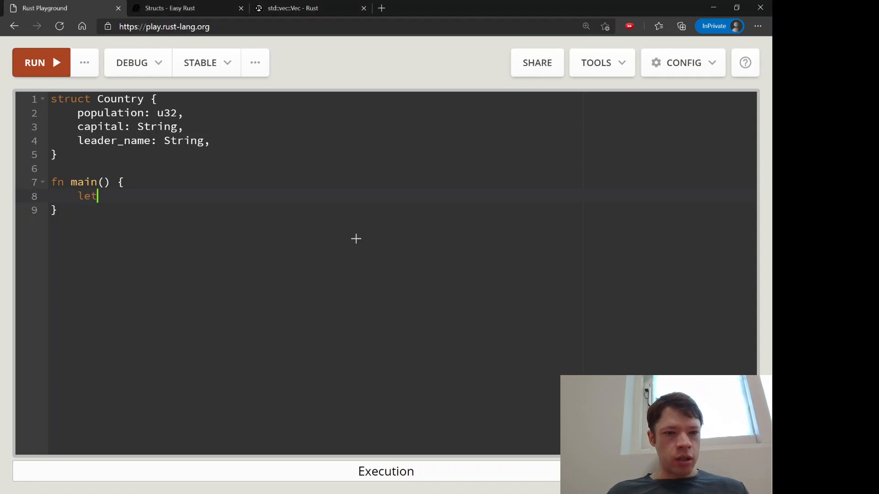
pyautogui.write('population = 500_00;')
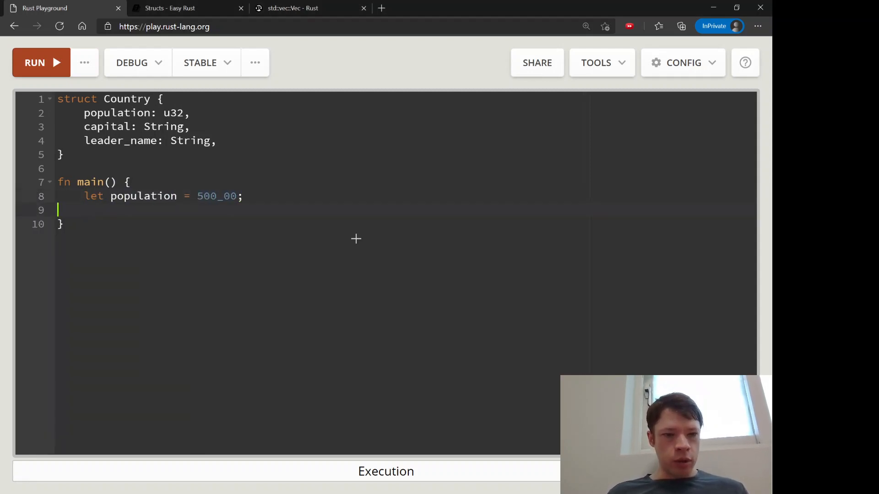
pyautogui.write('0')
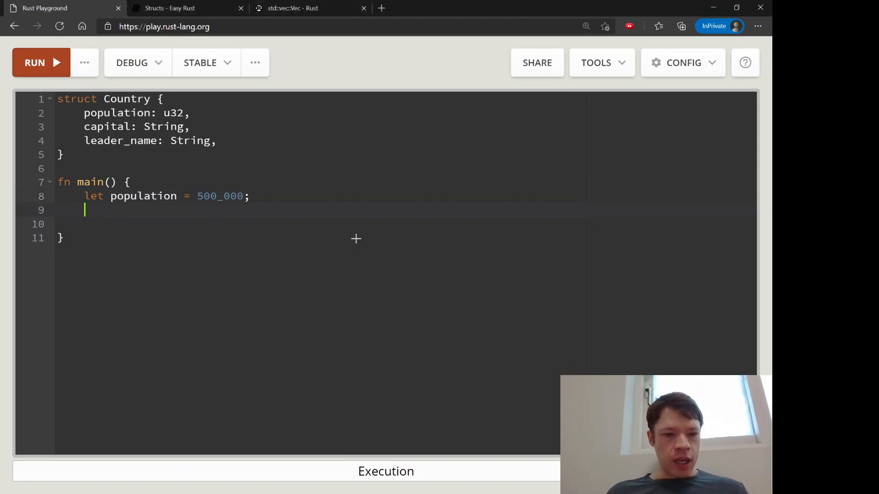
pyautogui.write('let capital =')
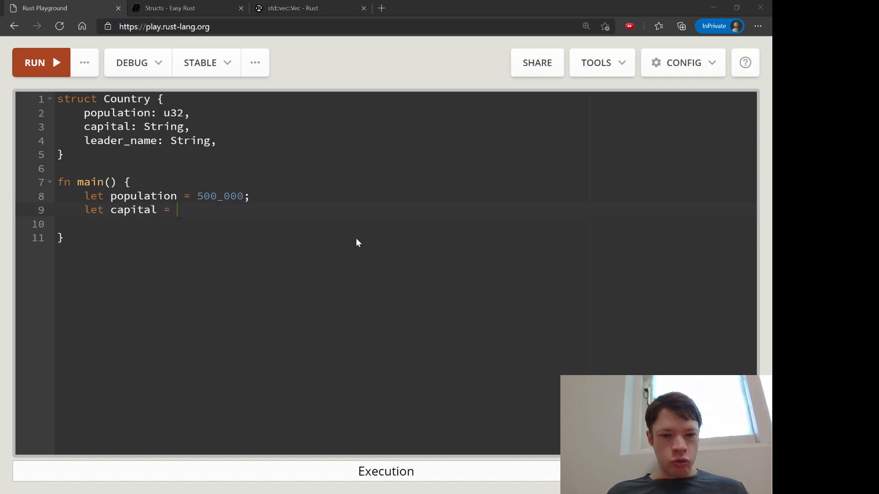
pyautogui.write('String::from')
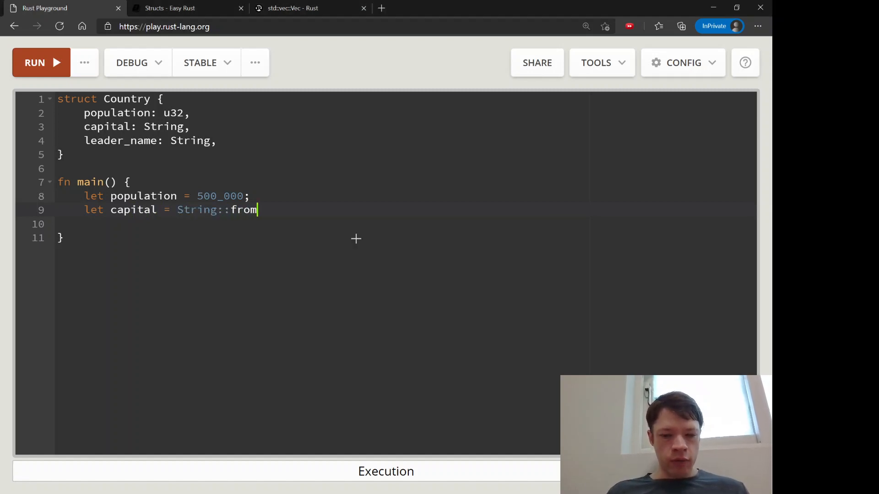
pyautogui.write('("E")')
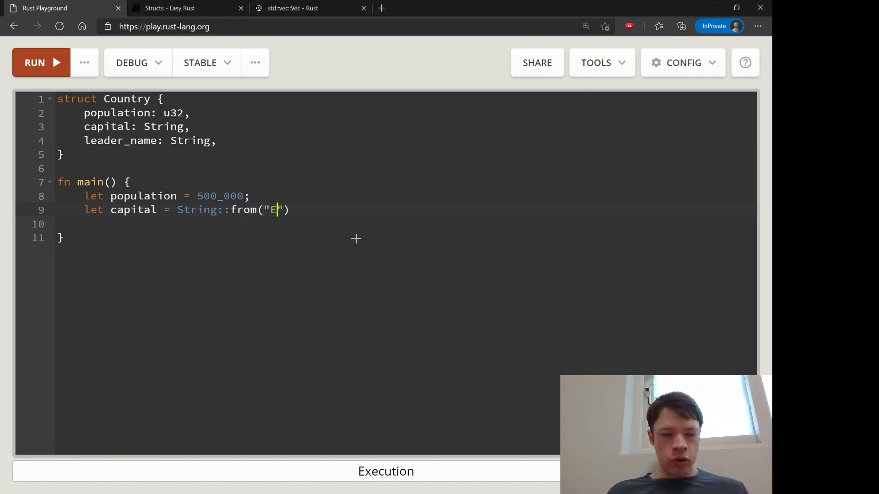
pyautogui.write('lista");')
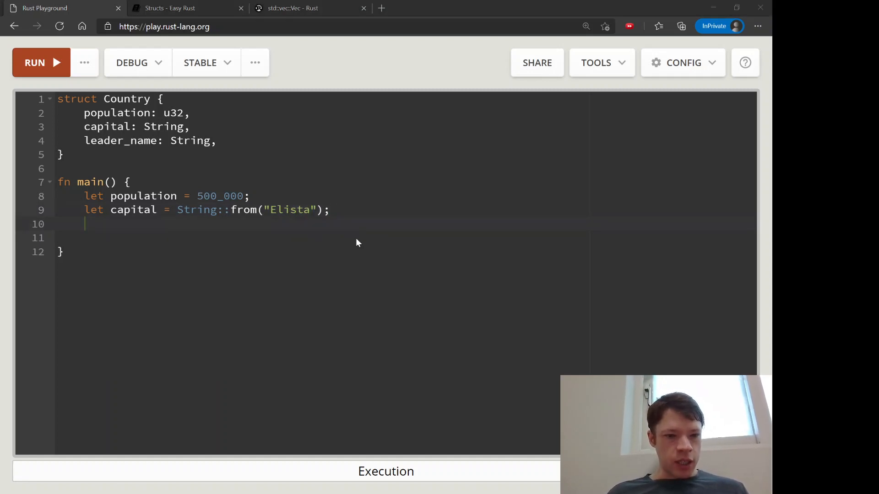
# Start let leader_name = String::from("") and search the leader's name Batu Khasi
pyautogui.write('let lea')
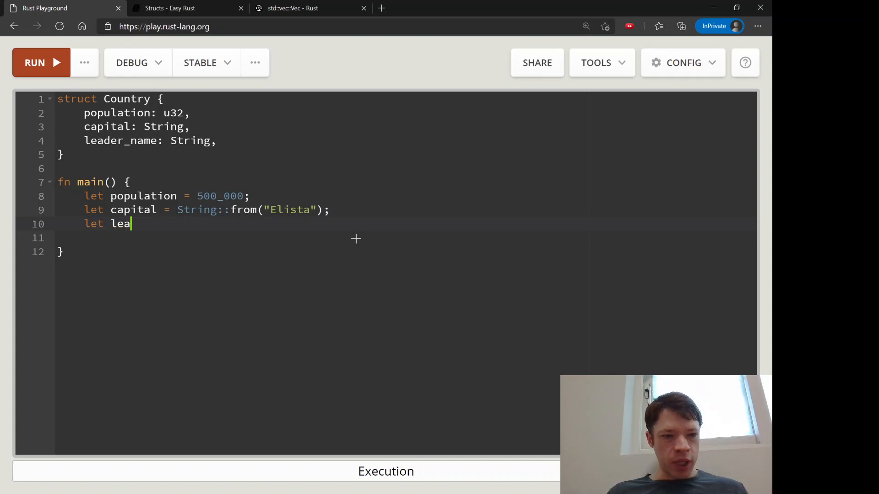
pyautogui.write('der_name =')
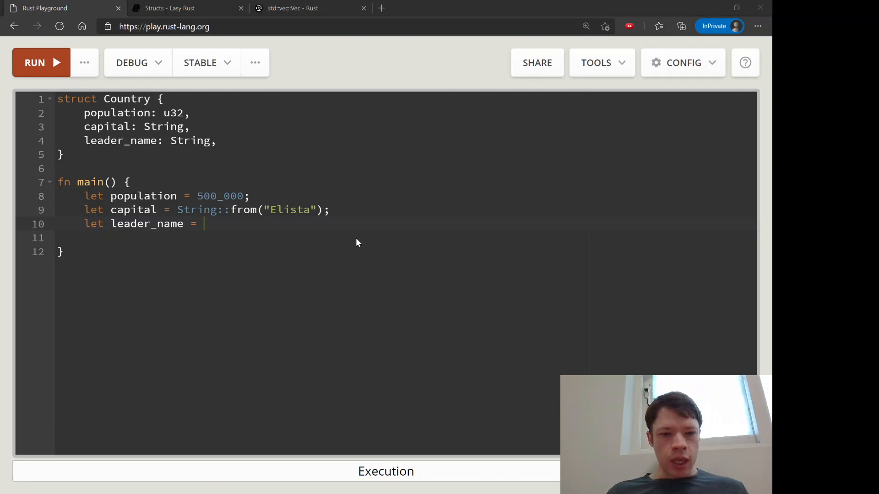
pyautogui.write('String::from')
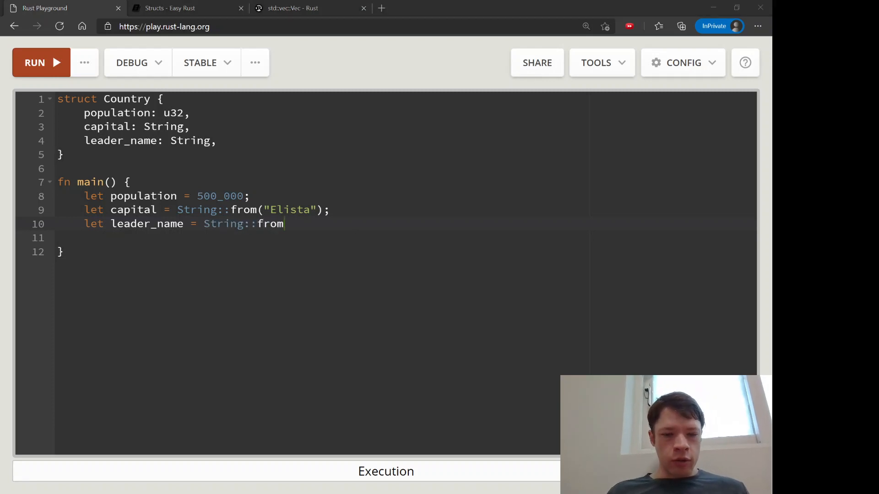
pyautogui.moveTo(358, 243)
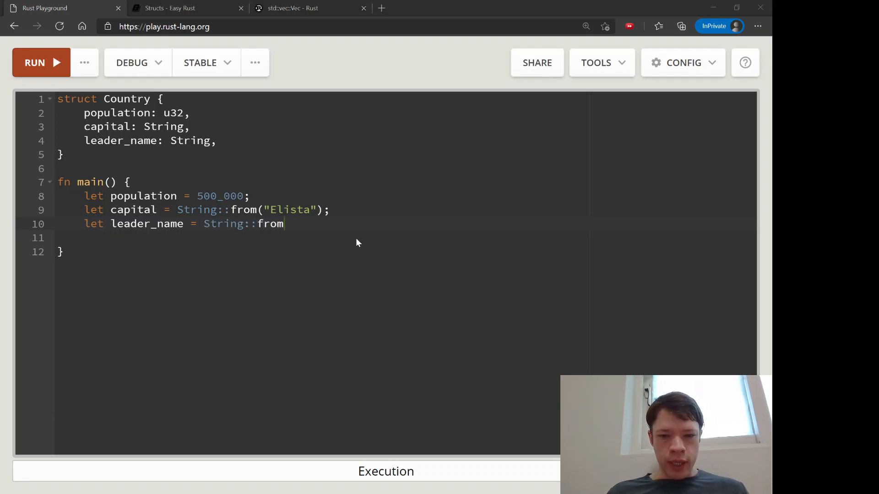
pyautogui.write('("")')
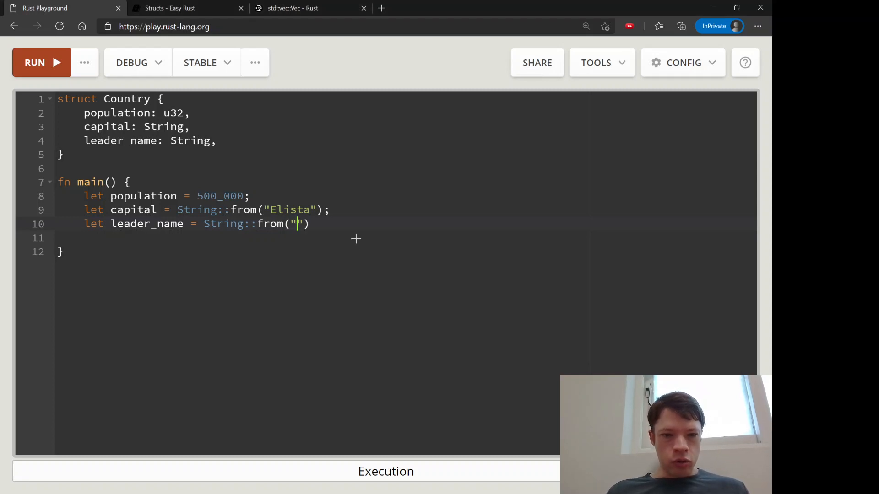
pyautogui.write('Batu Khasi')
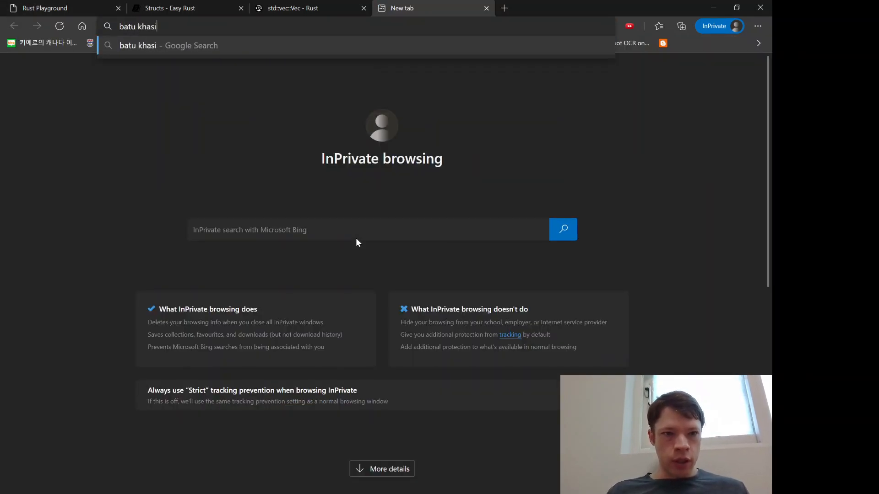
# Look up the Kalmykia leader on Google and return to the code to fill leader_name with "Batu Khasikov"
pyautogui.press('Return')
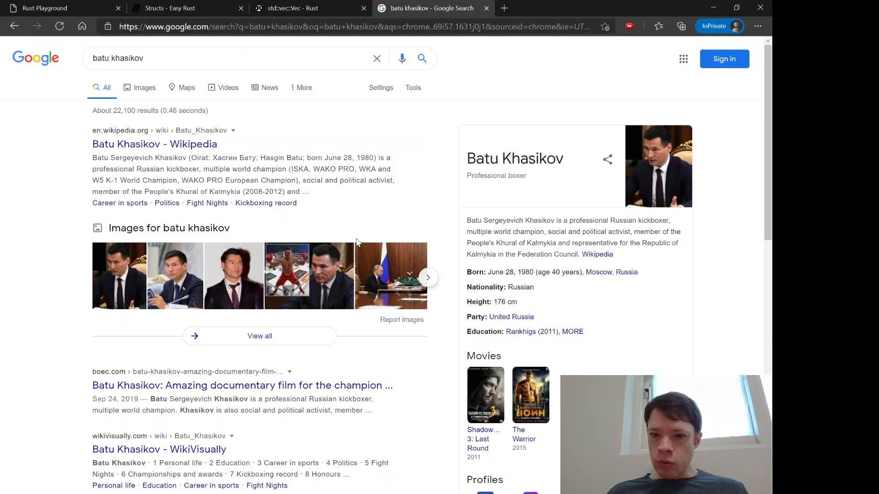
pyautogui.click(56, 9)
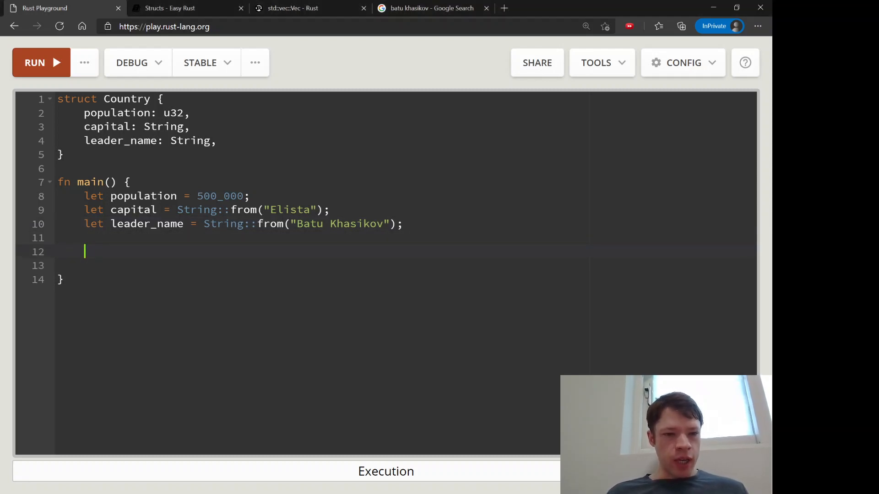
# Start let kalmykia with population: population and capital: capital fields
pyautogui.write('let')
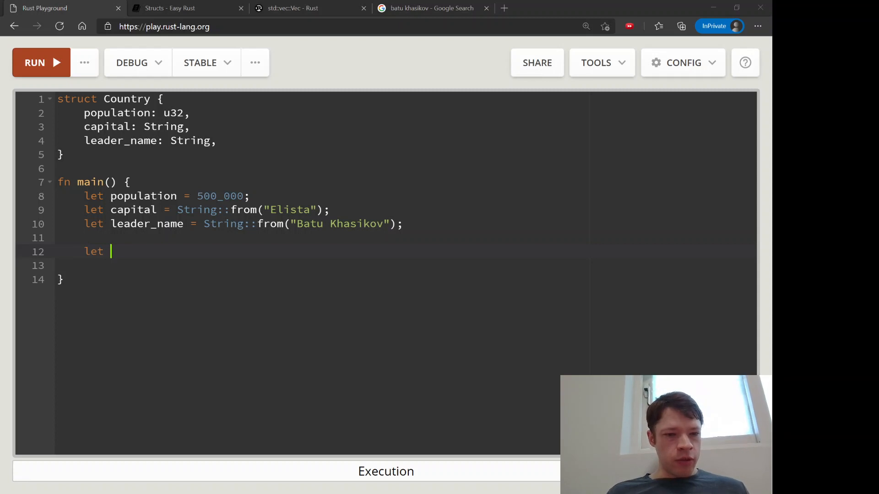
pyautogui.write('kalmykia = {')
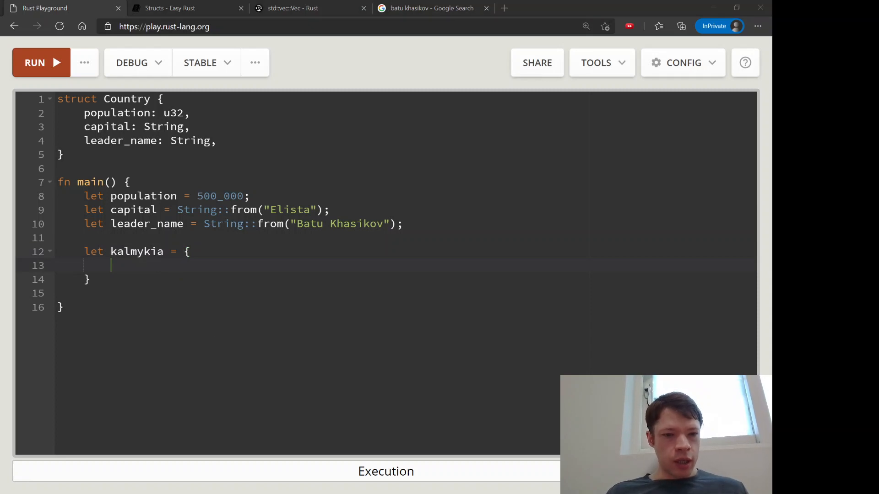
pyautogui.write('population: po')
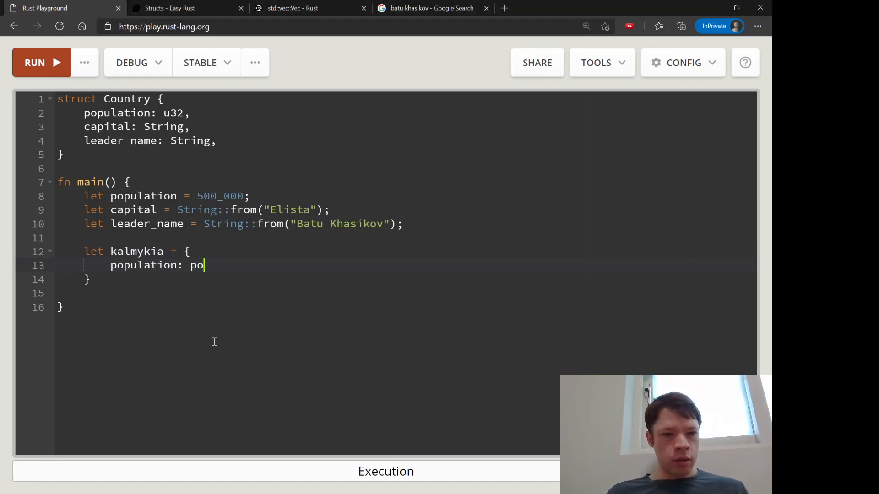
pyautogui.write('pulation,')
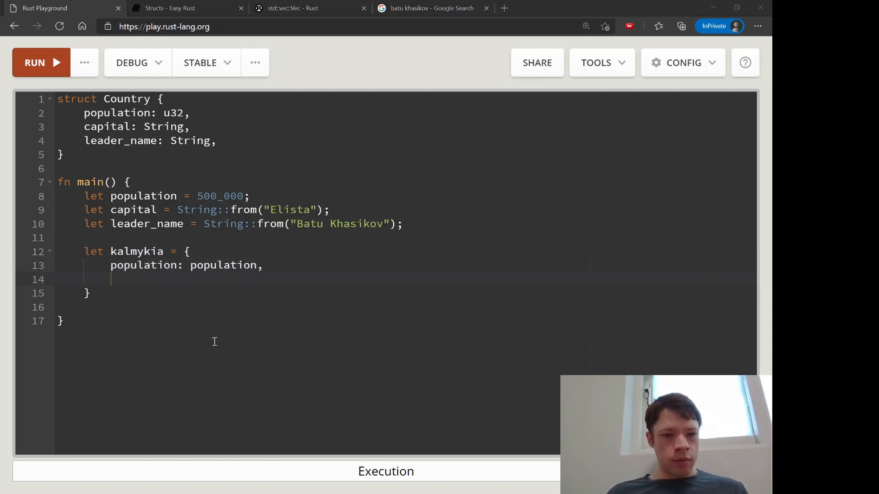
pyautogui.write('capital:')
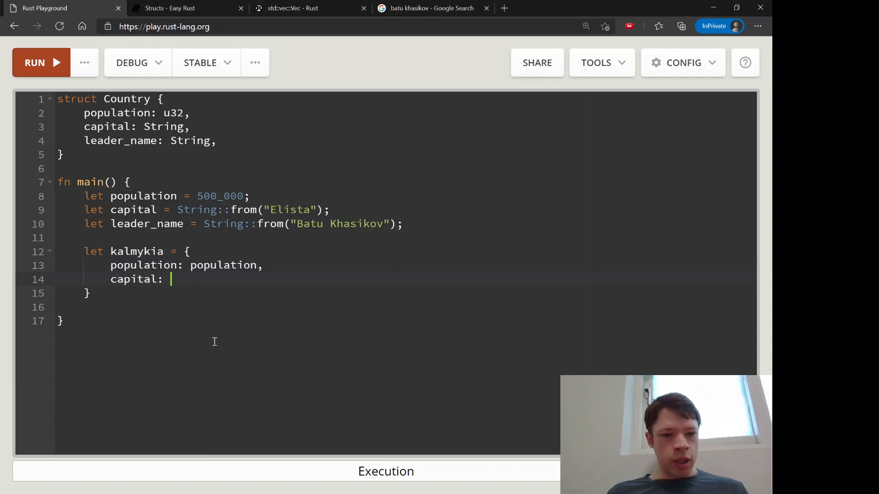
pyautogui.write('capital,')
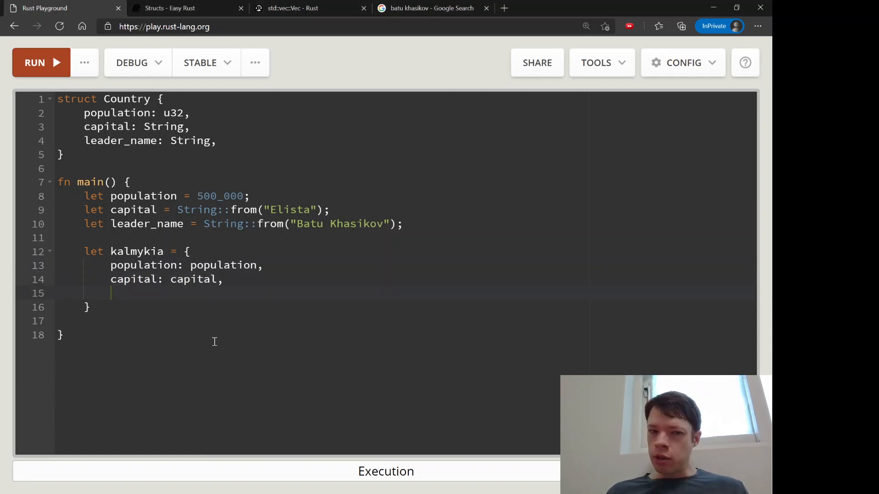
# Add leader_name: leader_name, close the literal and run it, hitting "struct literal body without path"
pyautogui.write('leader')
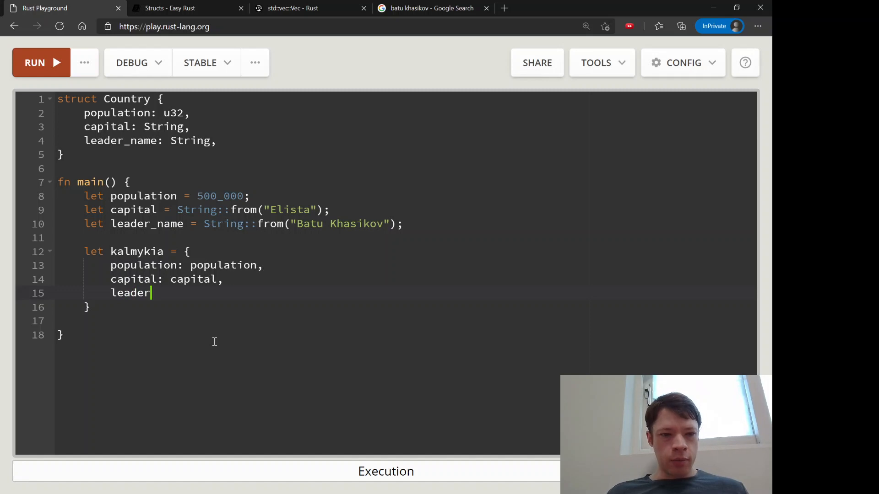
pyautogui.write('_name:')
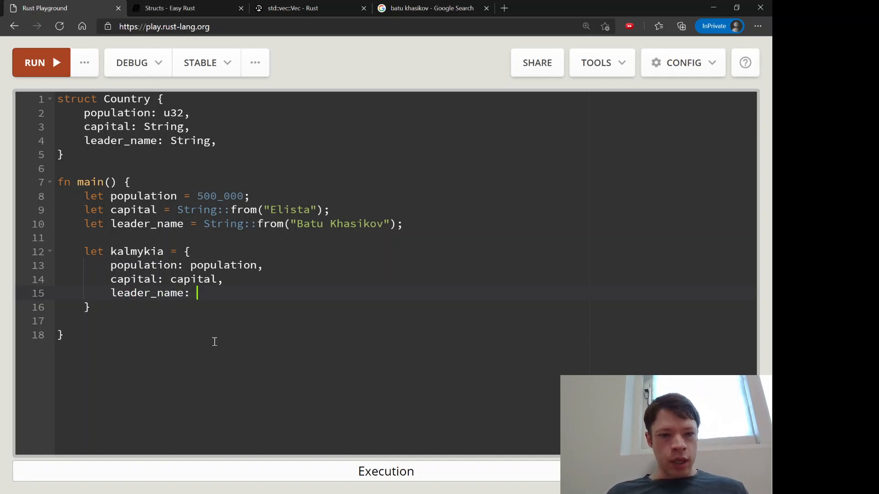
pyautogui.write('leader_name,')
pyautogui.click(404, 307)
pyautogui.write(';')
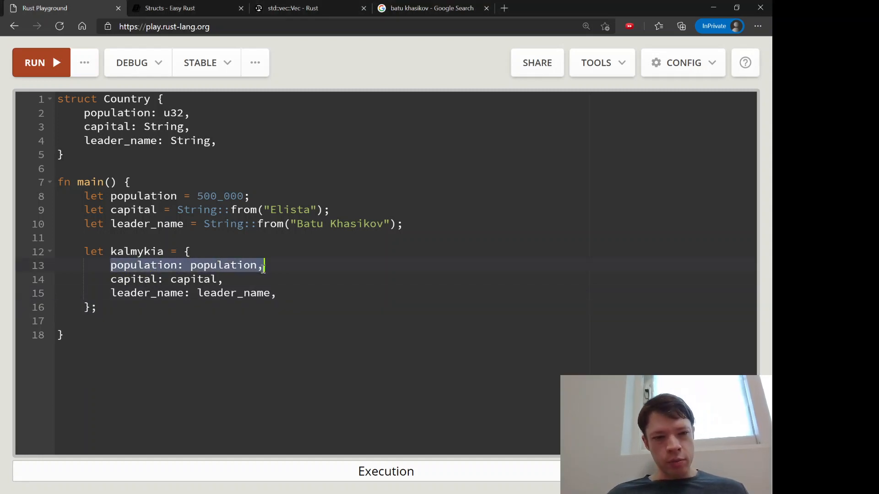
pyautogui.click(220, 280)
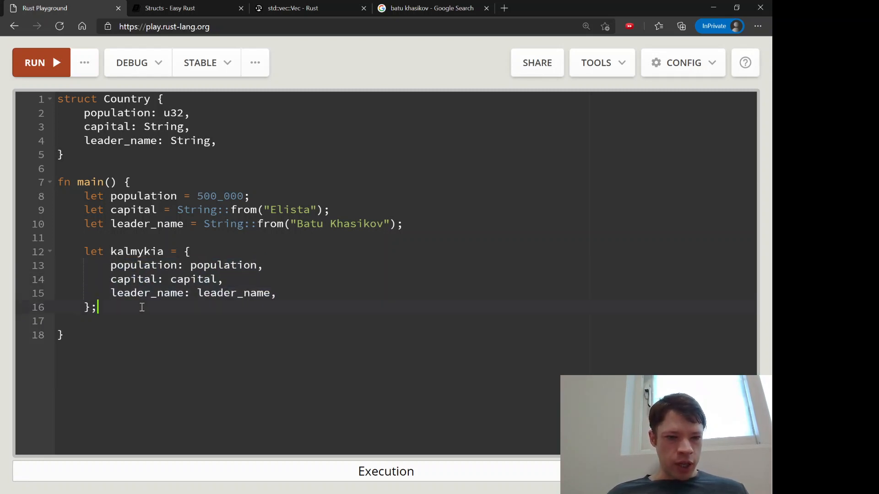
pyautogui.click(41, 62)
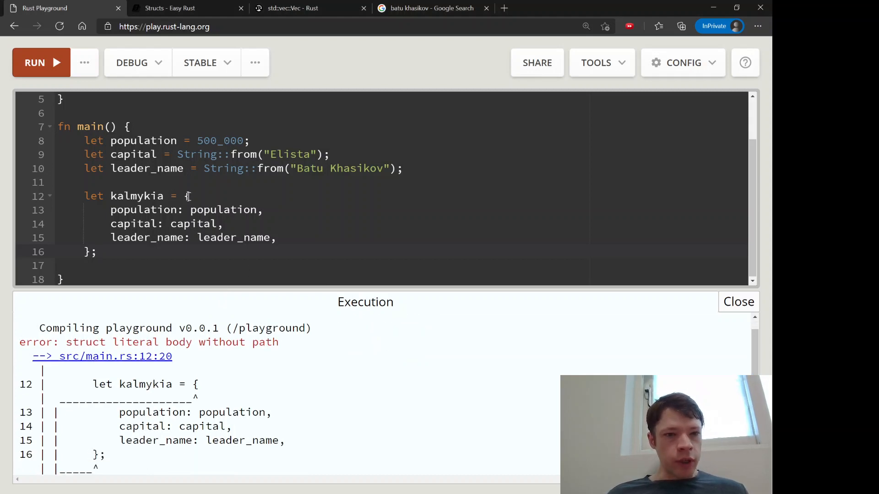
# Name the kalmykia literal as Country and recompile, leaving only unused-variable and unread-field warnings
pyautogui.scroll(3)
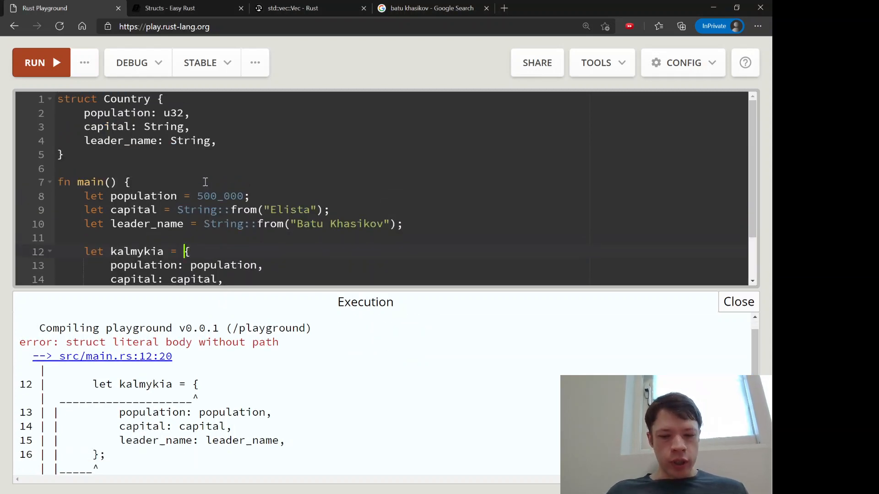
pyautogui.write('Country')
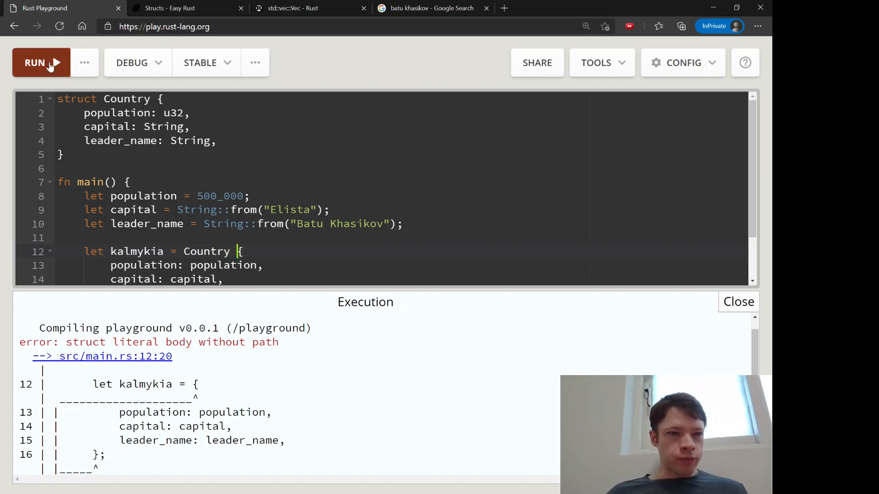
pyautogui.click(35, 62)
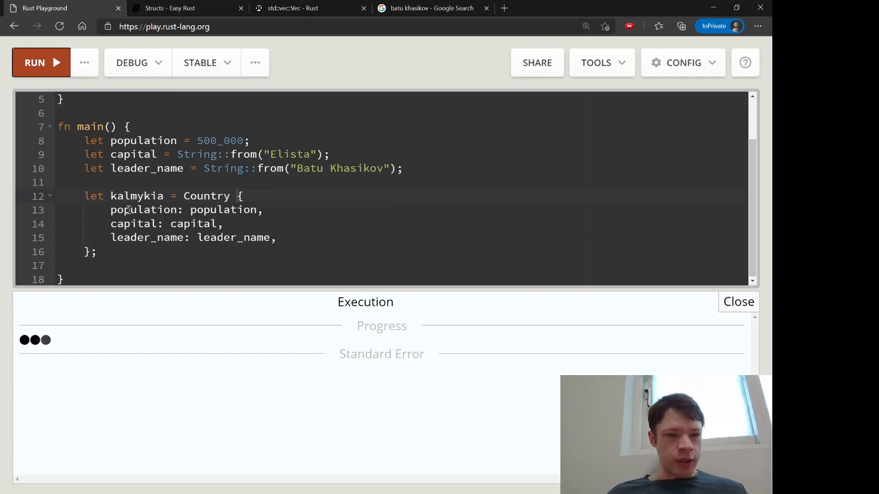
# Highlight the kalmykia initialiser block and rerun to confirm it compiles
pyautogui.click(127, 253)
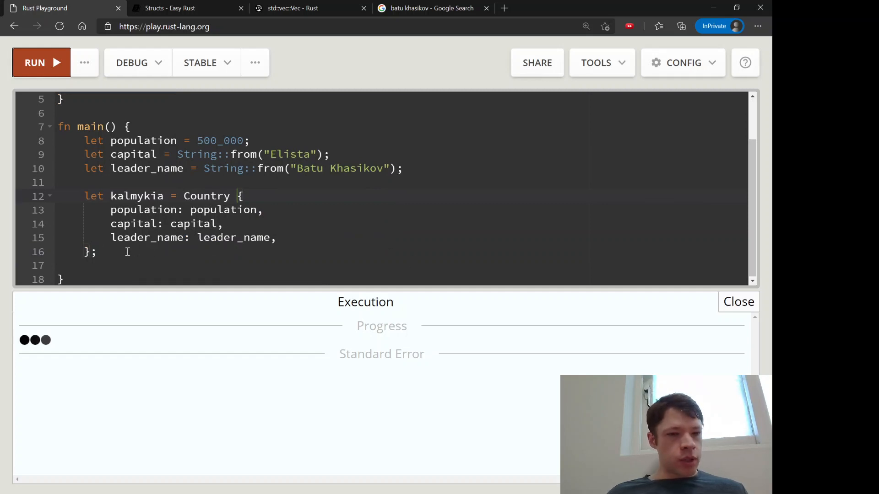
pyautogui.click(41, 62)
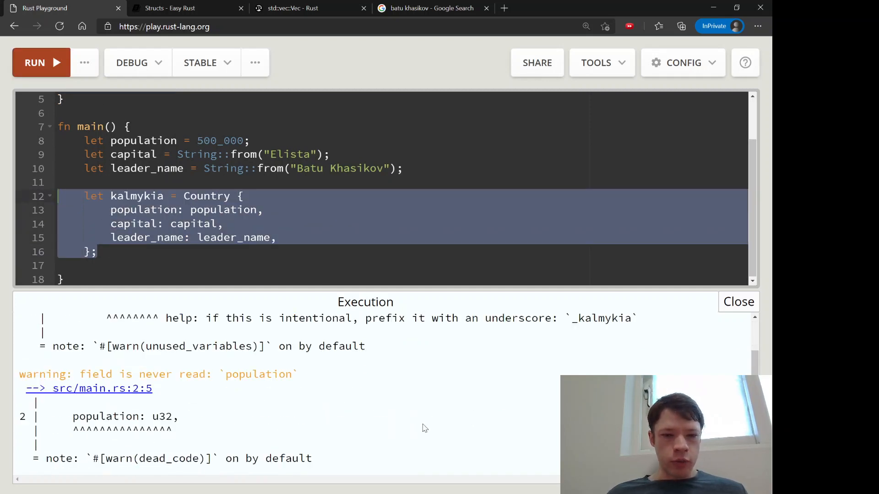
pyautogui.click(42, 62)
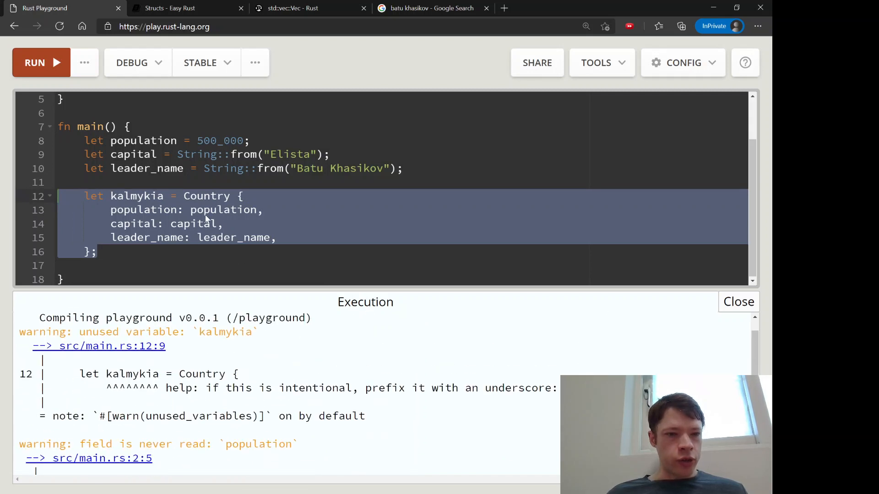
pyautogui.click(134, 210)
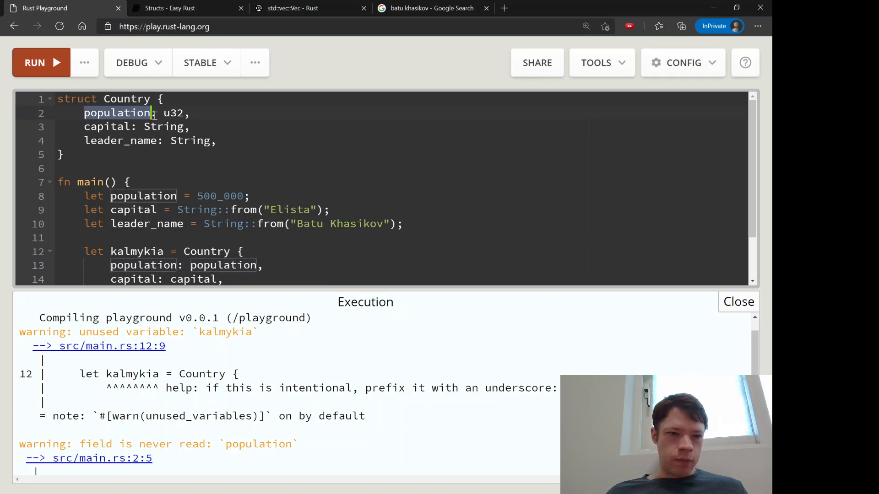
# Rewrite kalmykia's fields in init shorthand, rerun successfully, and begin a println! line
pyautogui.scroll(-3)
pyautogui.write('leader_name,')
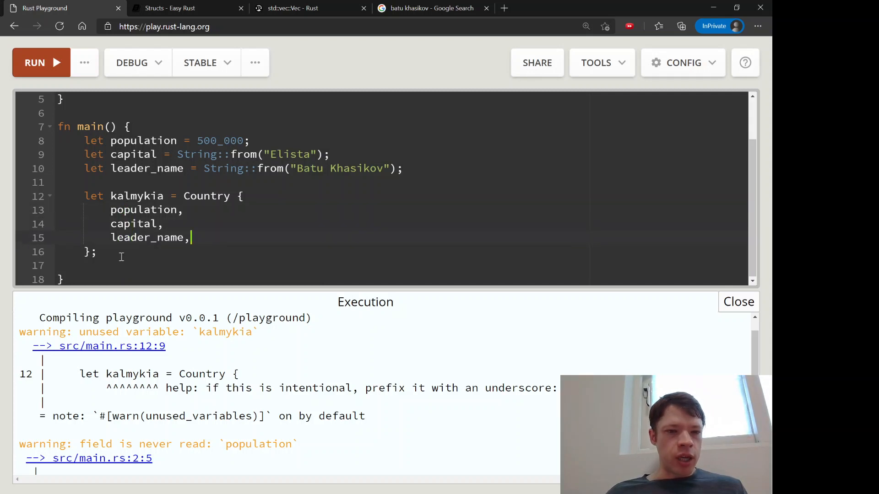
pyautogui.click(41, 62)
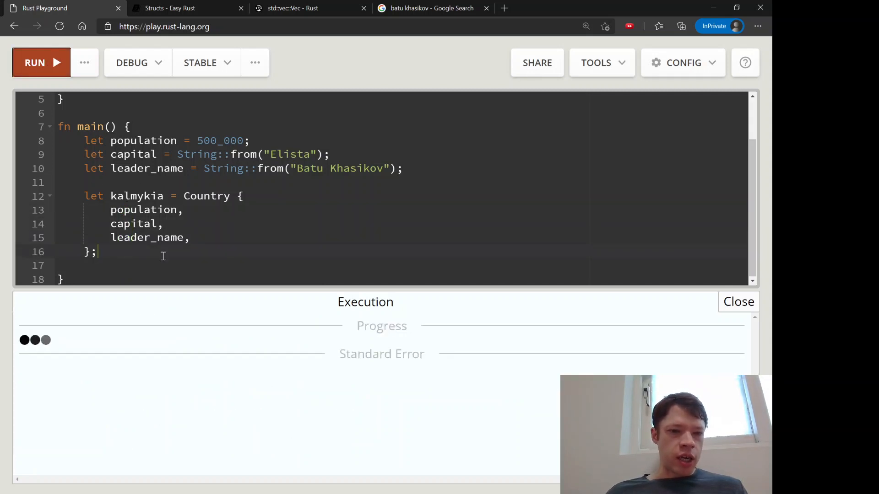
pyautogui.write('println!("{')
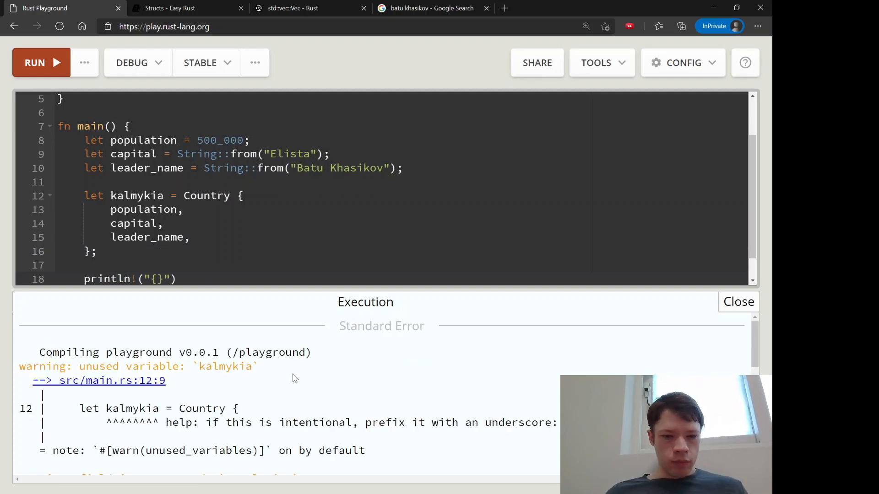
# Finish println! with kalmykia as argument and add #[derive(Debug)] above struct Country
pyautogui.scroll(-3)
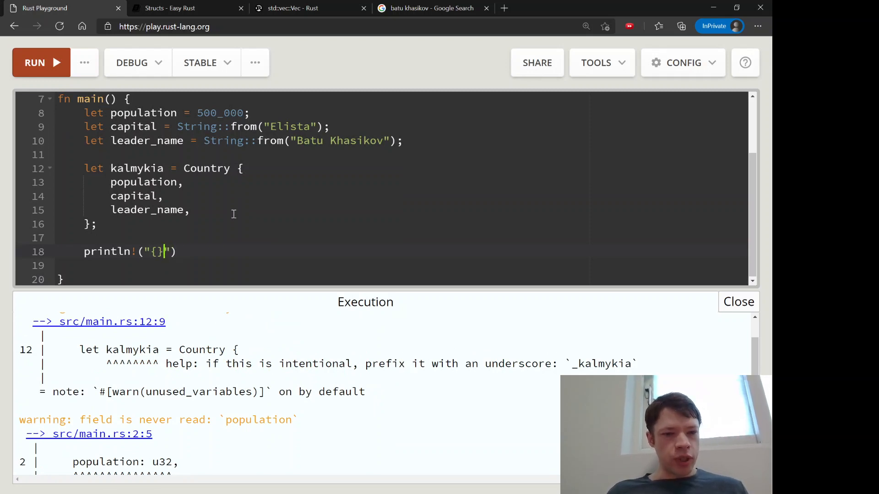
pyautogui.write(', kalm')
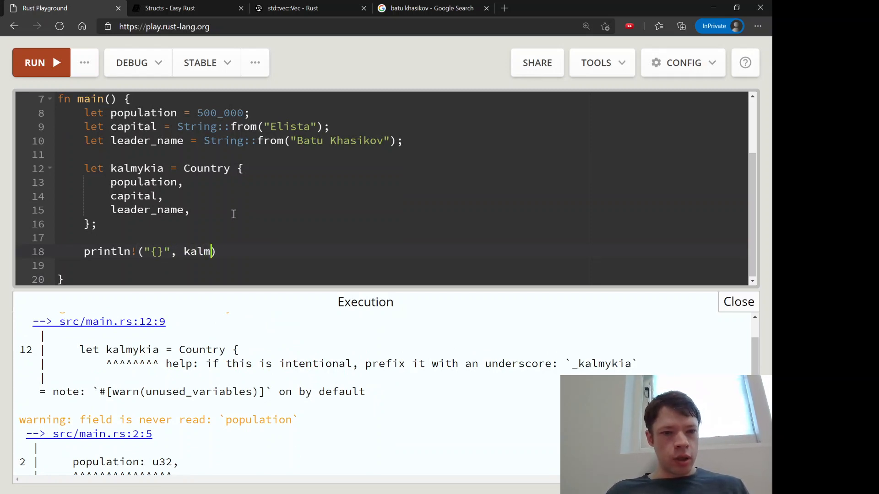
pyautogui.write('ykia')
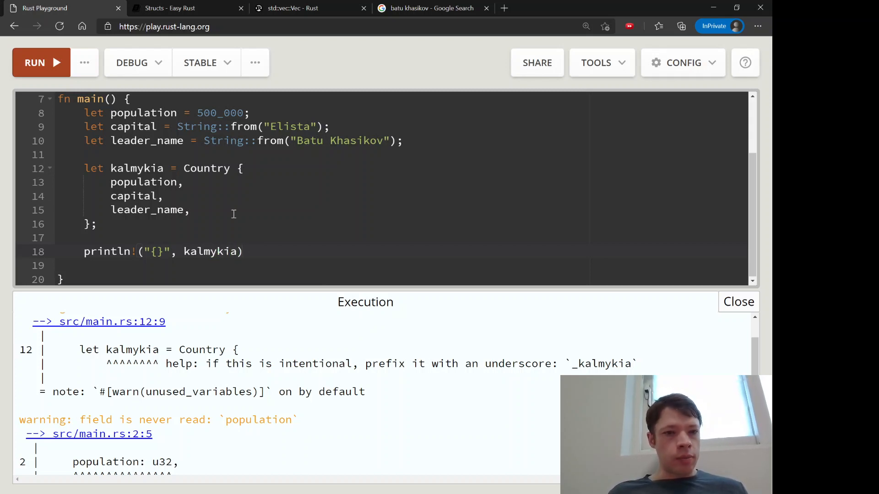
pyautogui.scroll(3)
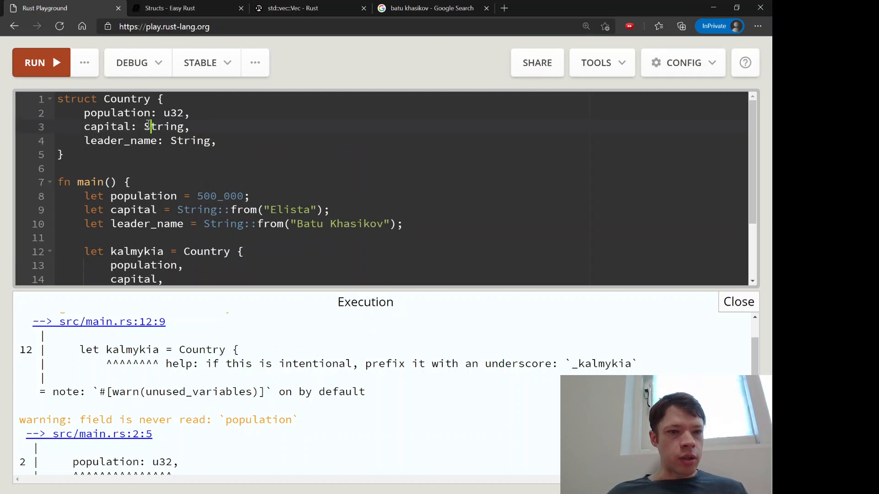
pyautogui.press('Enter')
pyautogui.write('#[derive(Debu)]')
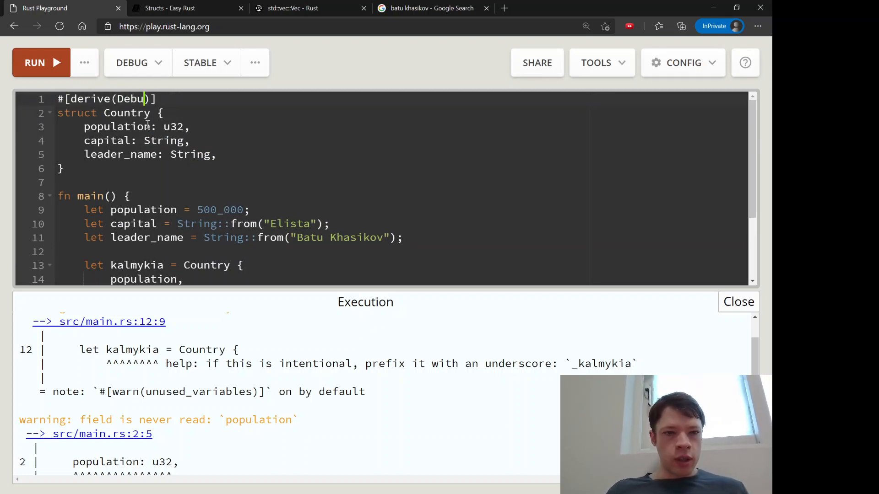
# Use {:?} in the println! and run, printing Country { population: 500000, capital: "Elista", leader_name: "Batu Khasikov" }
pyautogui.scroll(-3)
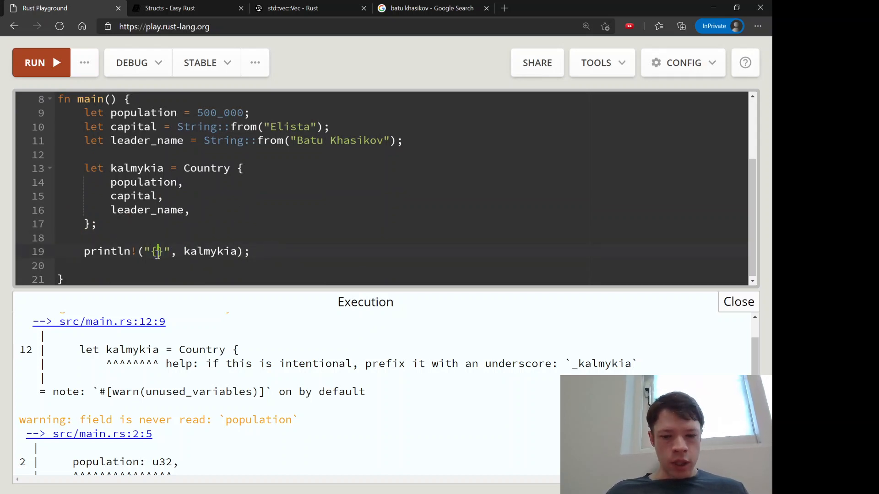
pyautogui.write(':?')
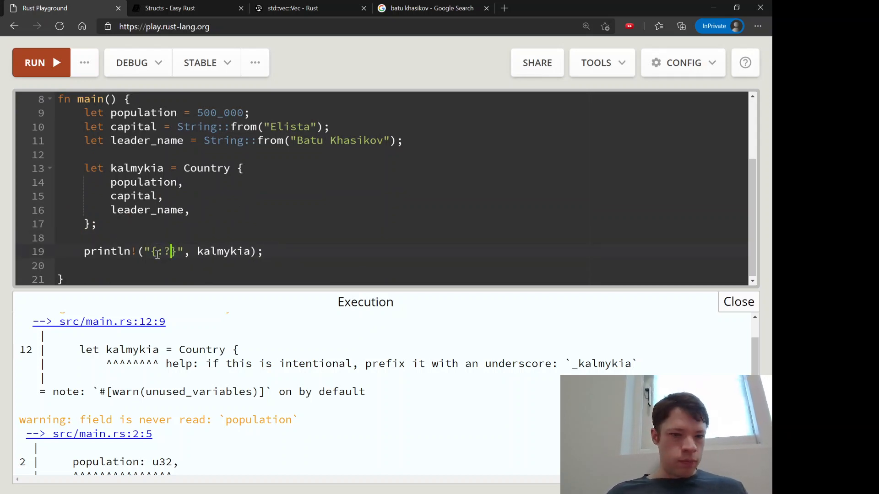
pyautogui.click(34, 62)
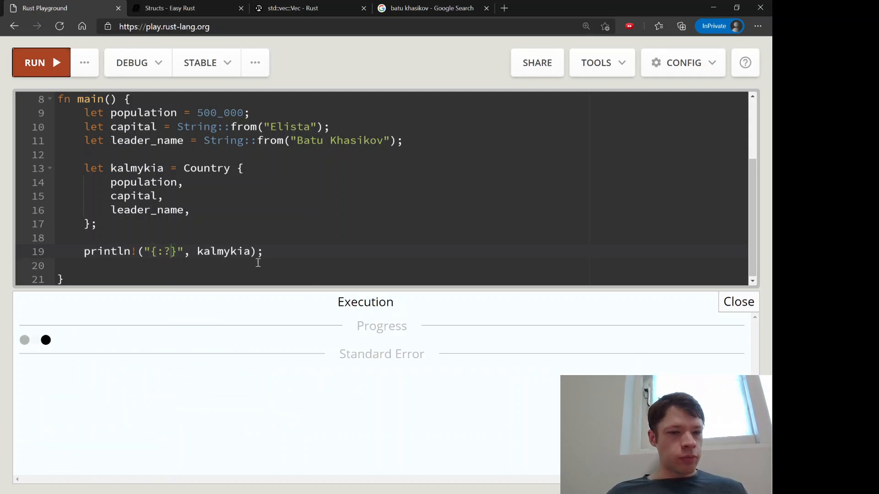
pyautogui.moveTo(203, 275)
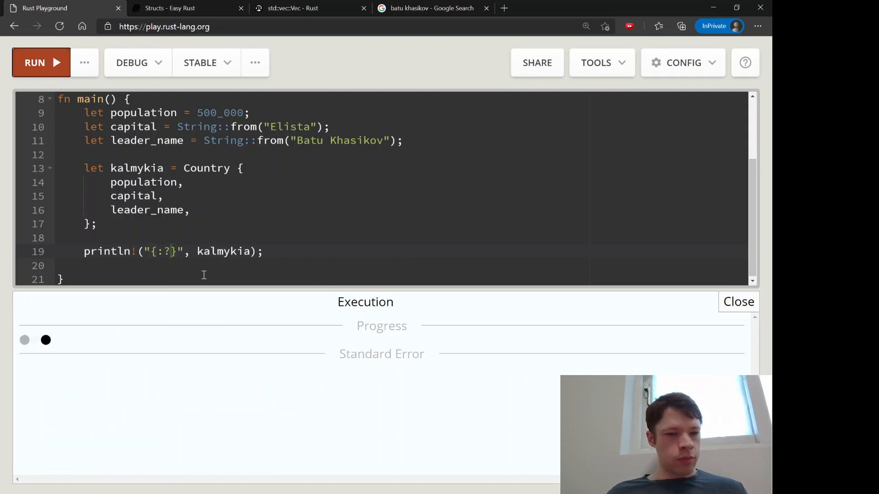
pyautogui.moveTo(420, 227)
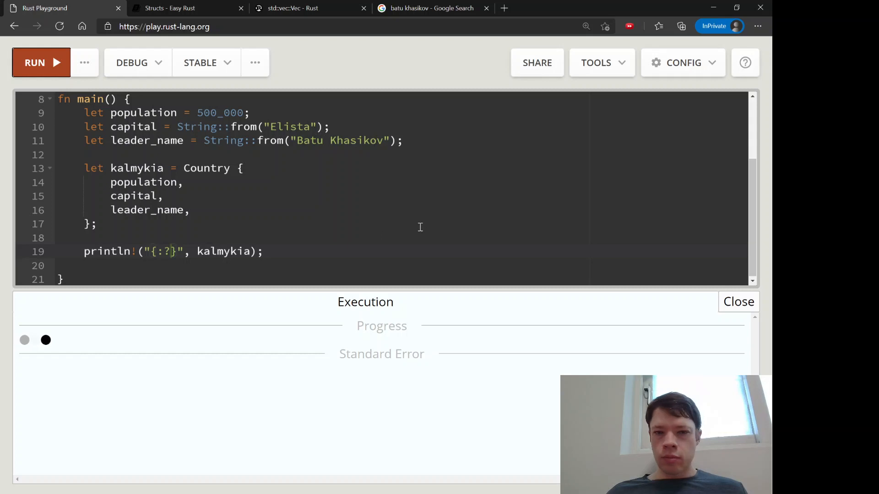
pyautogui.click(41, 62)
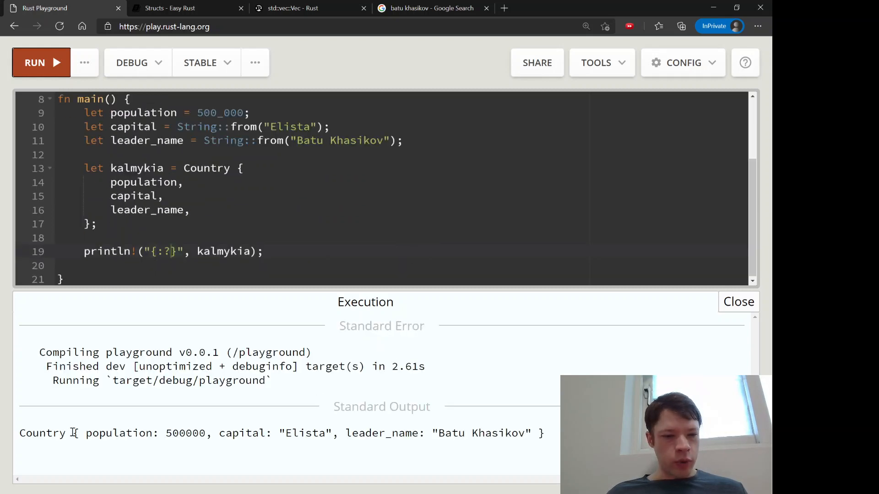